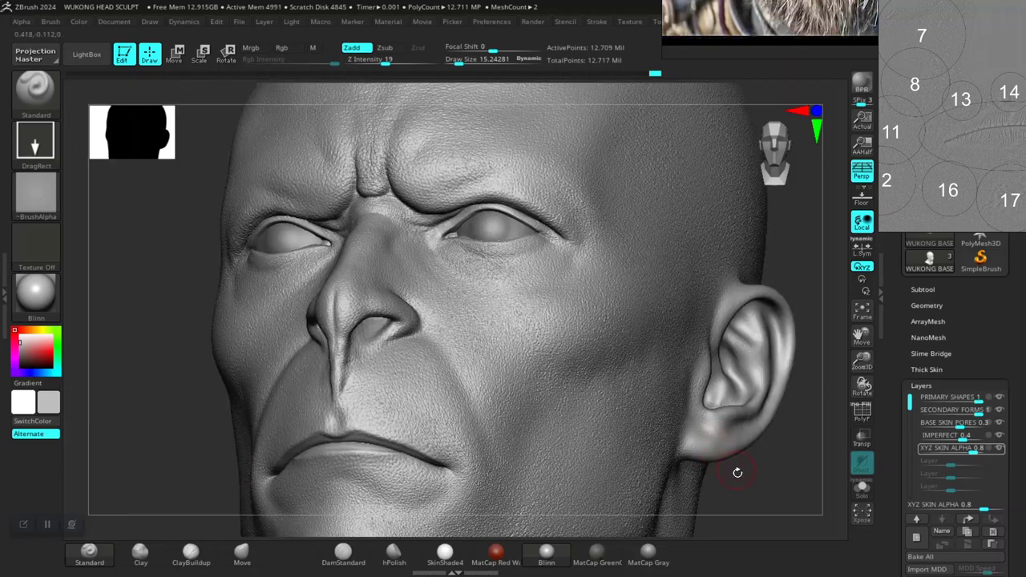
Frame the brow, eye and nose, and toggle recording on the BASE SKIN PORES layer
drag(738, 472, 713, 388)
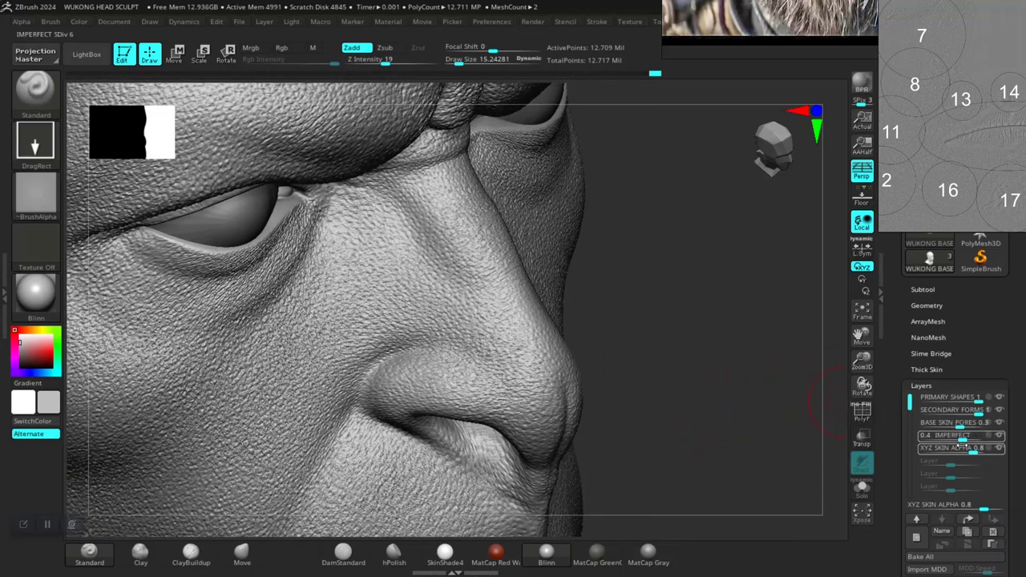
right_click(954, 447)
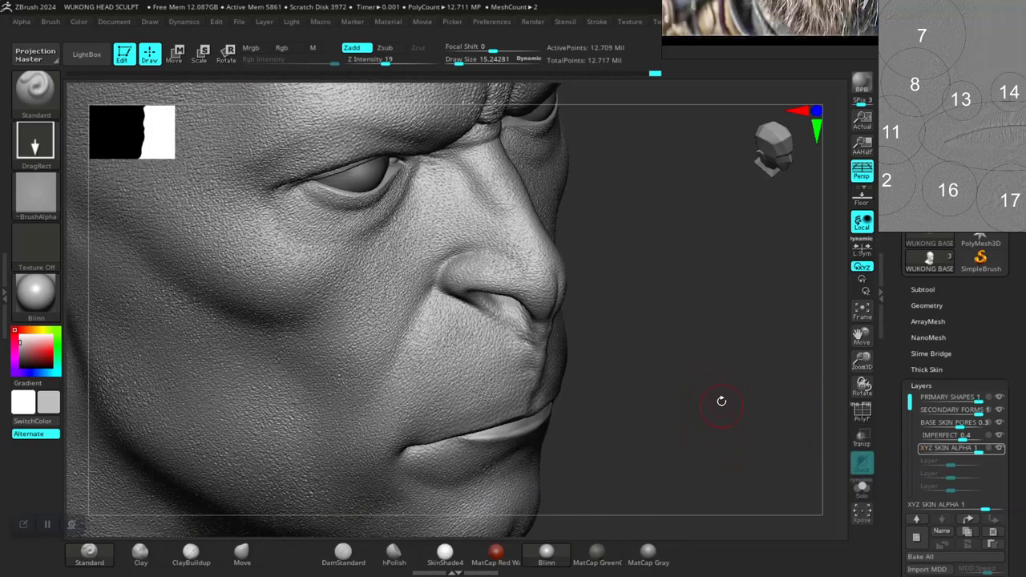
drag(721, 401, 728, 458)
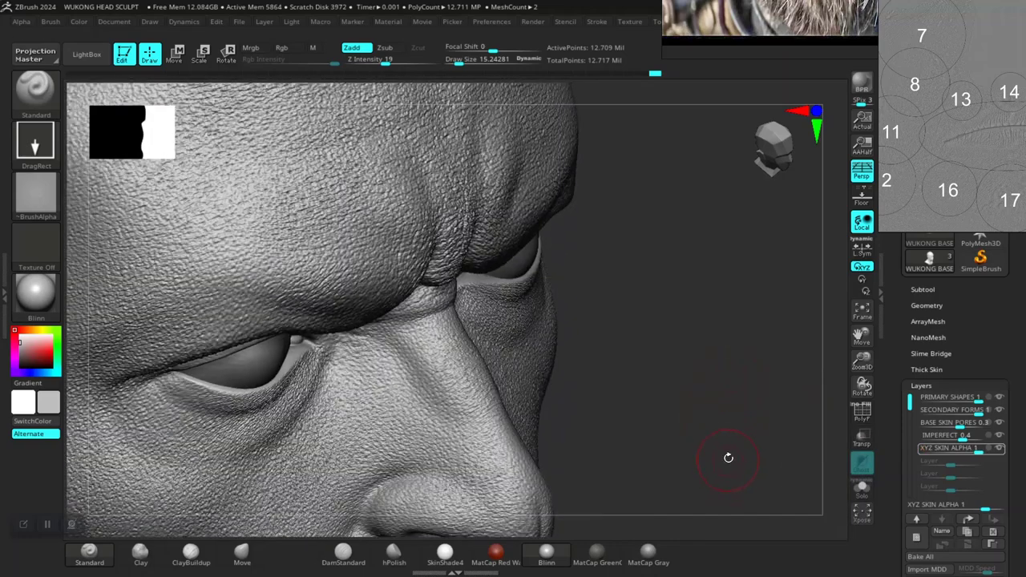
drag(728, 458, 739, 407)
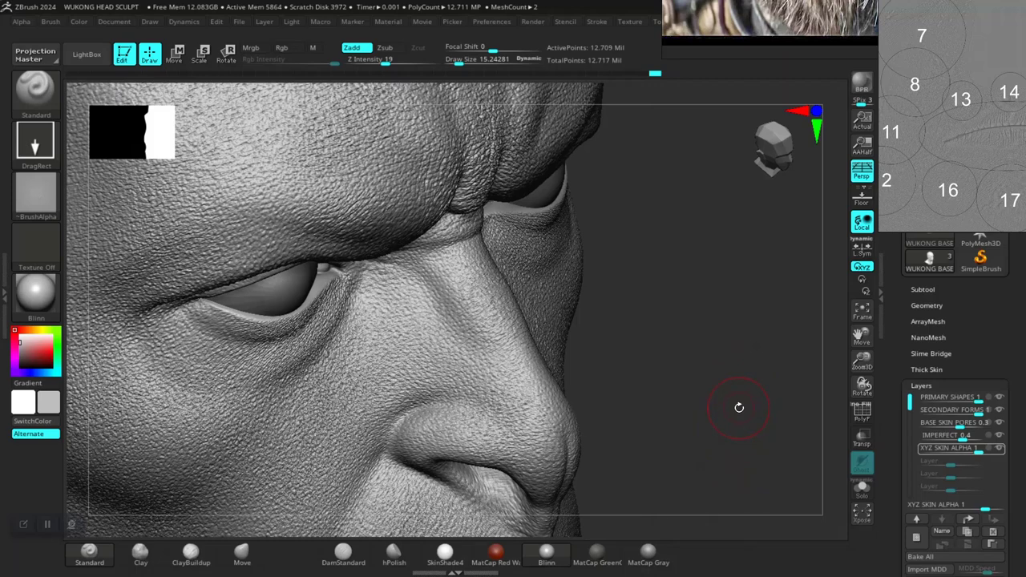
click(281, 47)
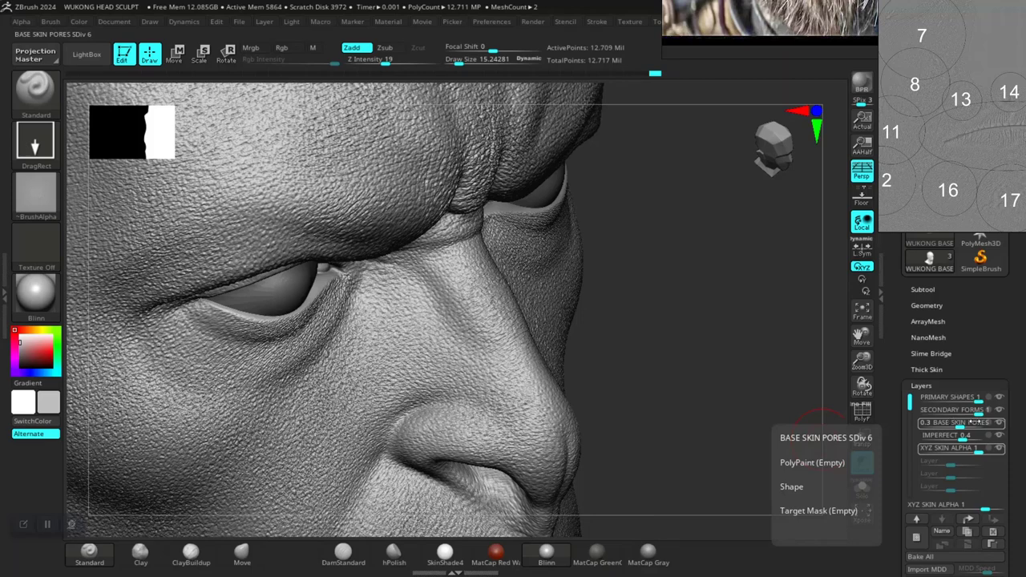
click(951, 423)
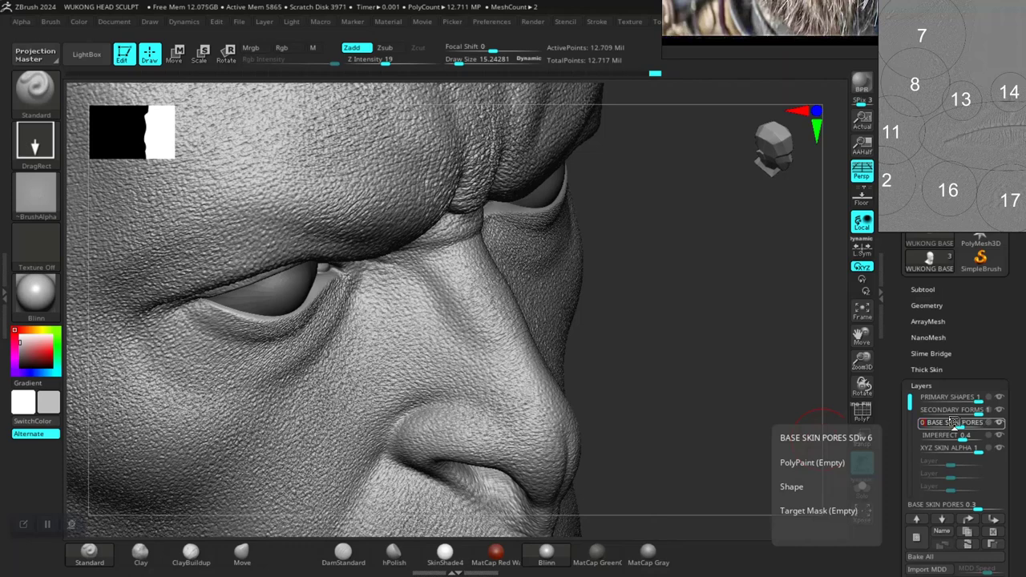
click(924, 422)
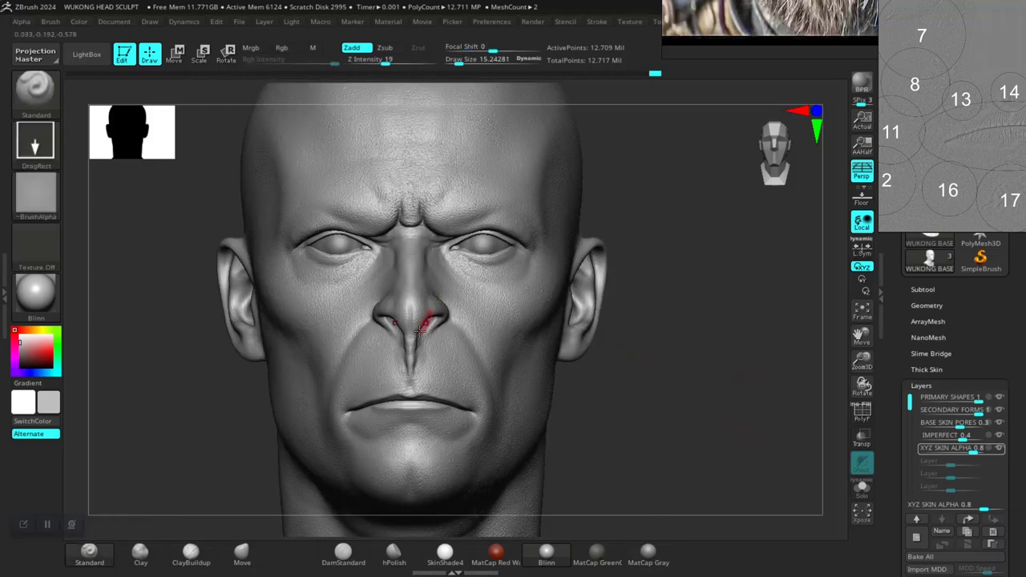
Create a new sculpt layer and name it LIPS DETAIL
click(954, 423)
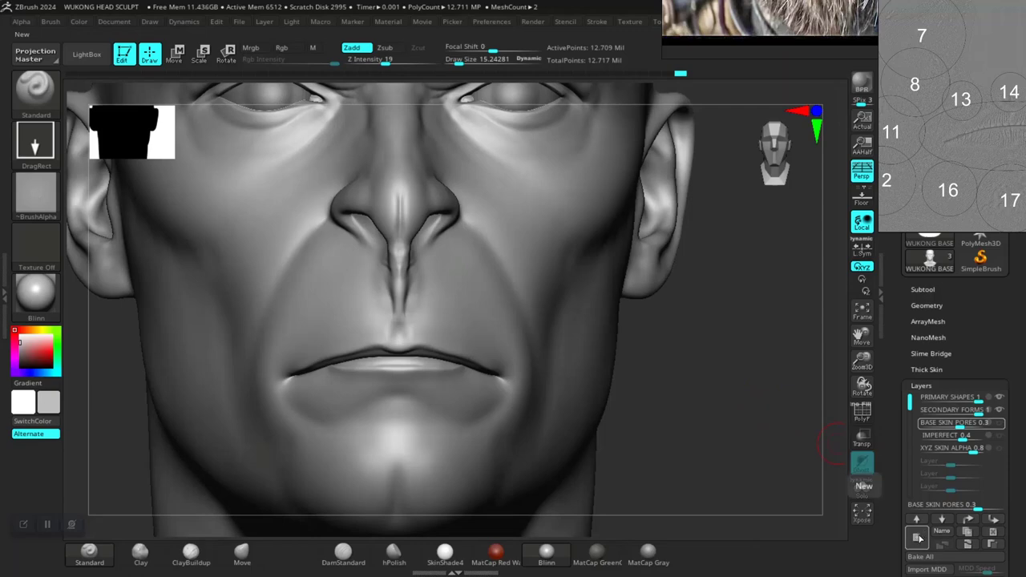
click(863, 486)
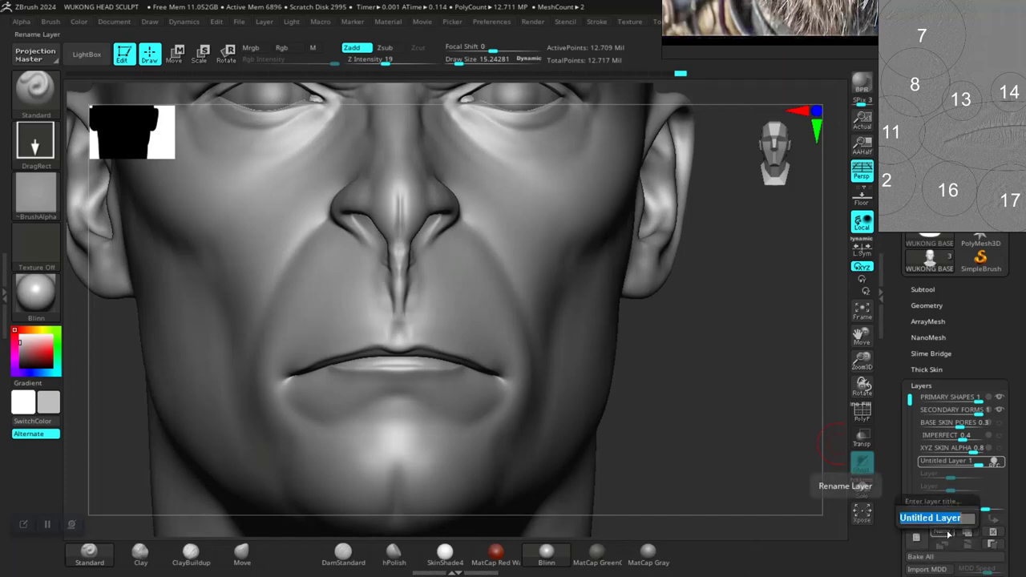
text(LIPS DETAIL)
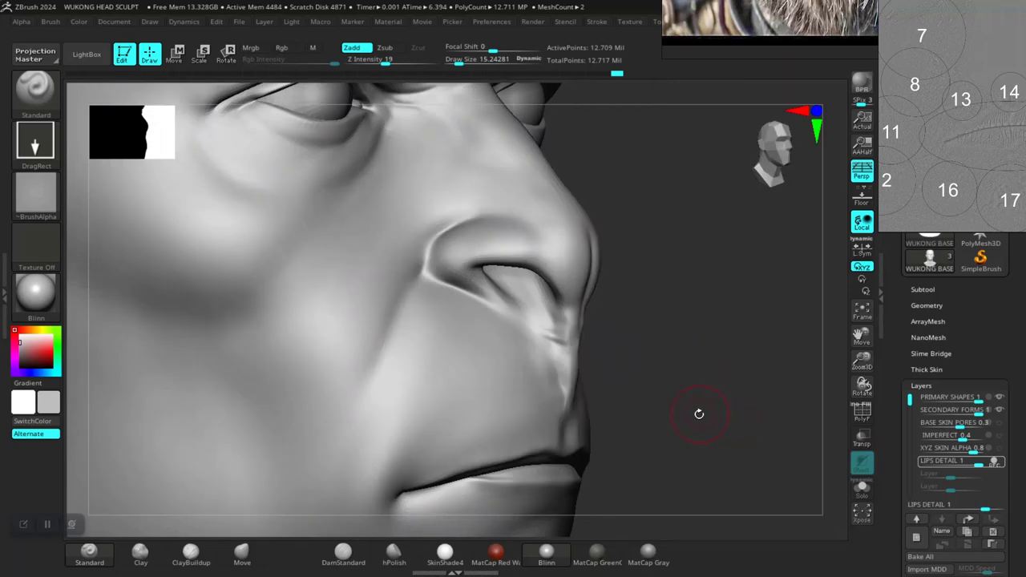
Zoom in under the nose and switch the brush stroke to Dots
drag(699, 415, 533, 401)
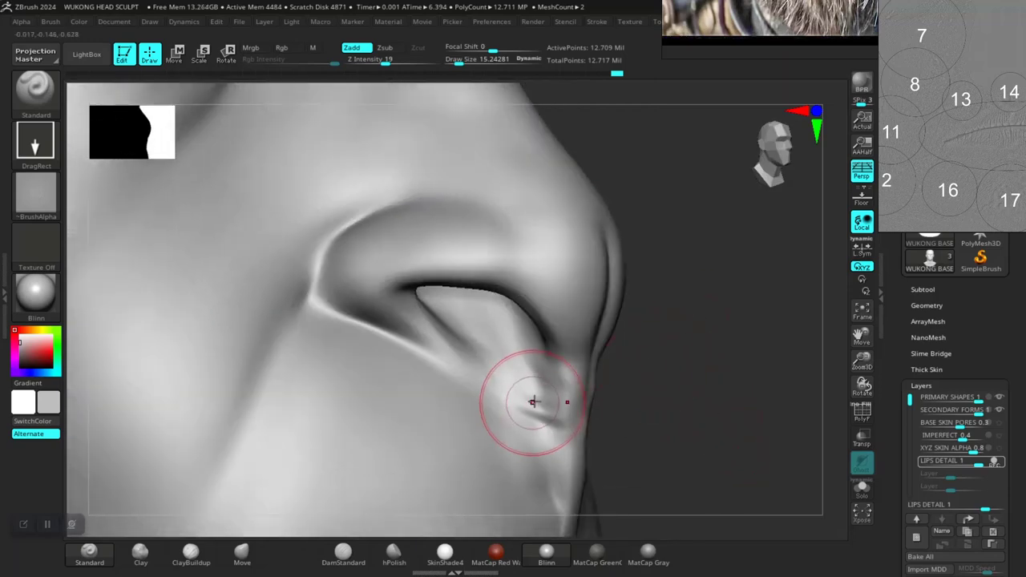
drag(533, 401, 587, 442)
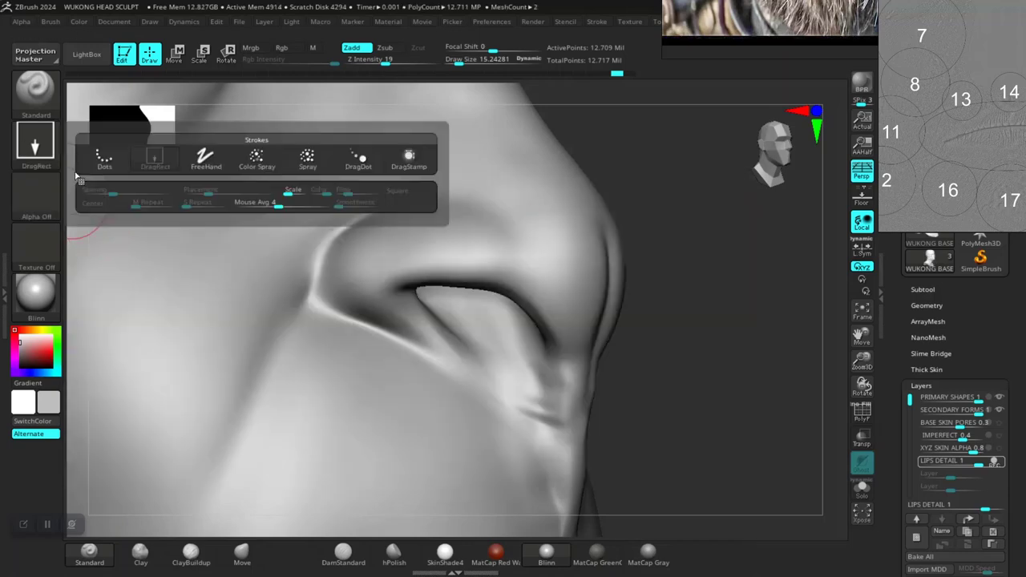
click(103, 158)
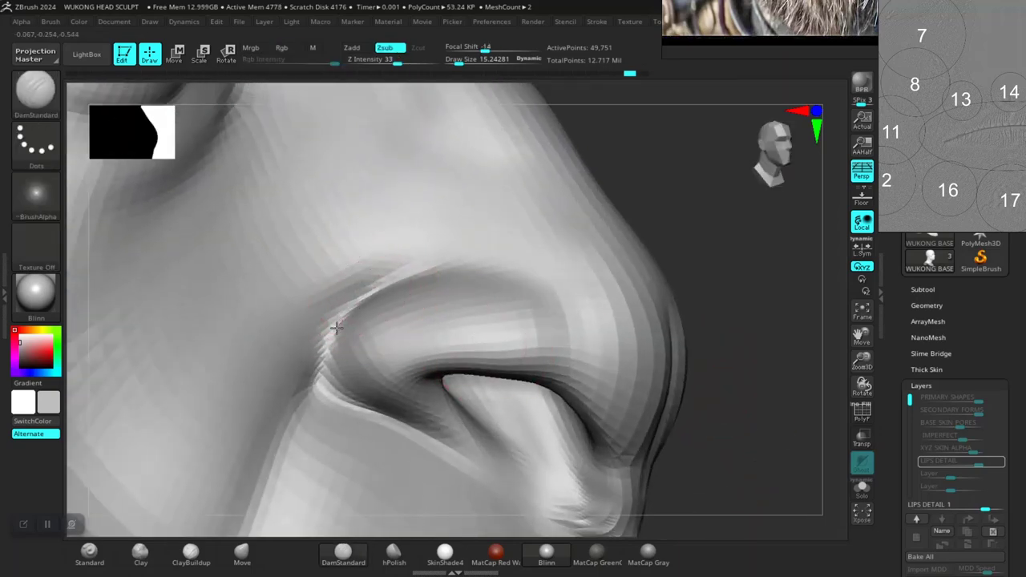
Carve DamStandard creases at the nostril wing's cheek join, top, back and lower edge
drag(337, 329, 320, 349)
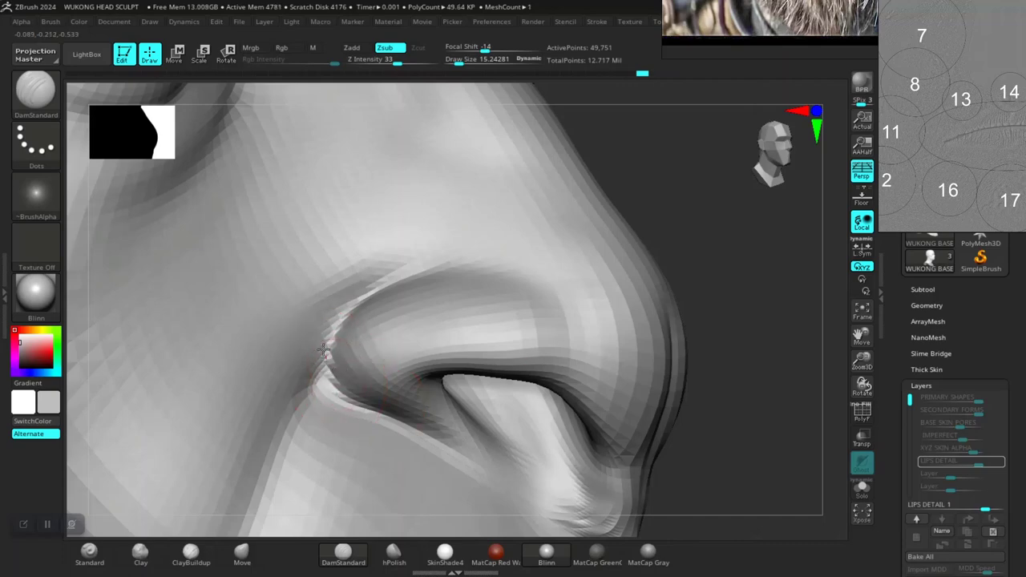
drag(321, 350, 387, 410)
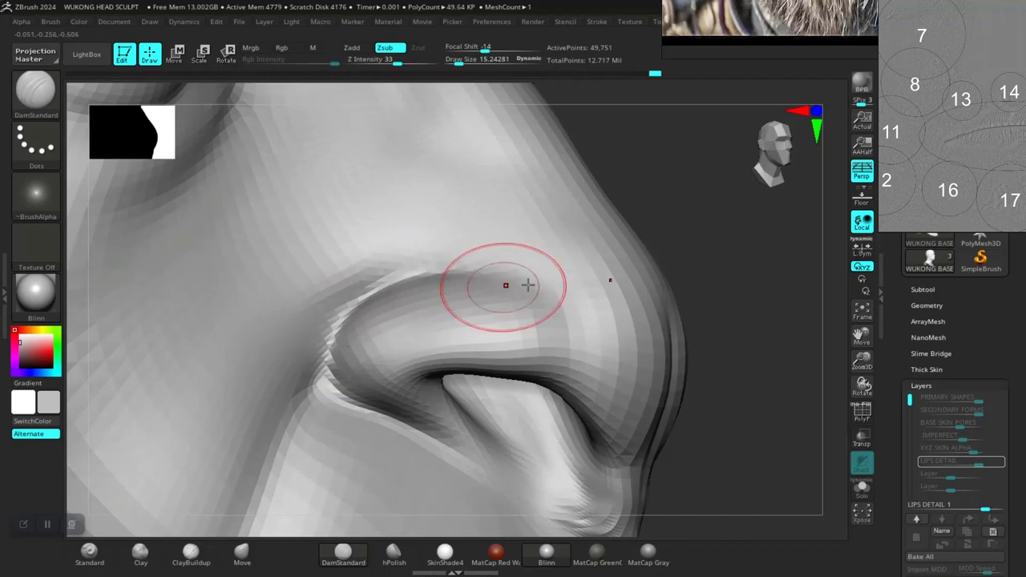
drag(505, 284, 673, 315)
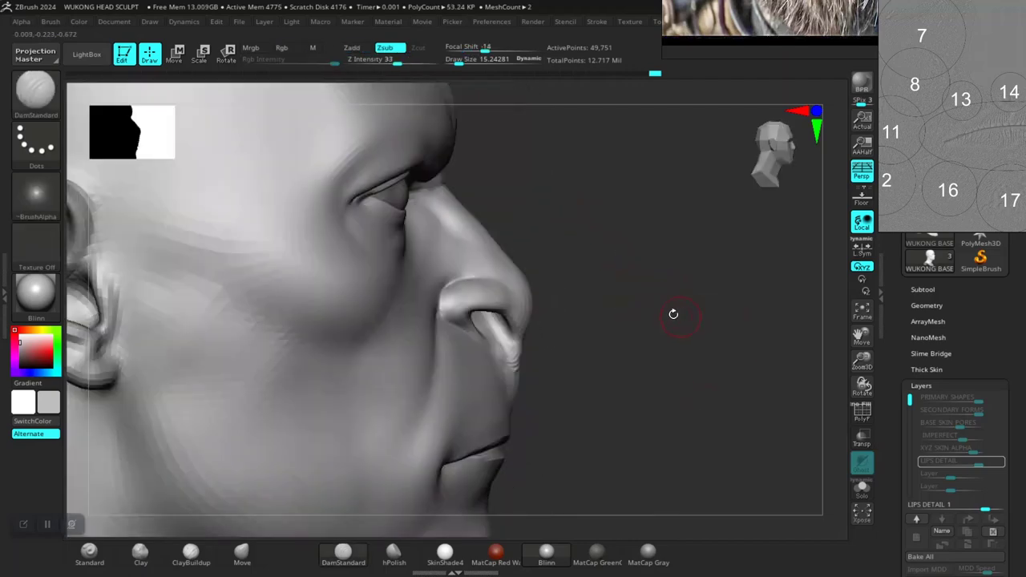
drag(673, 314, 758, 431)
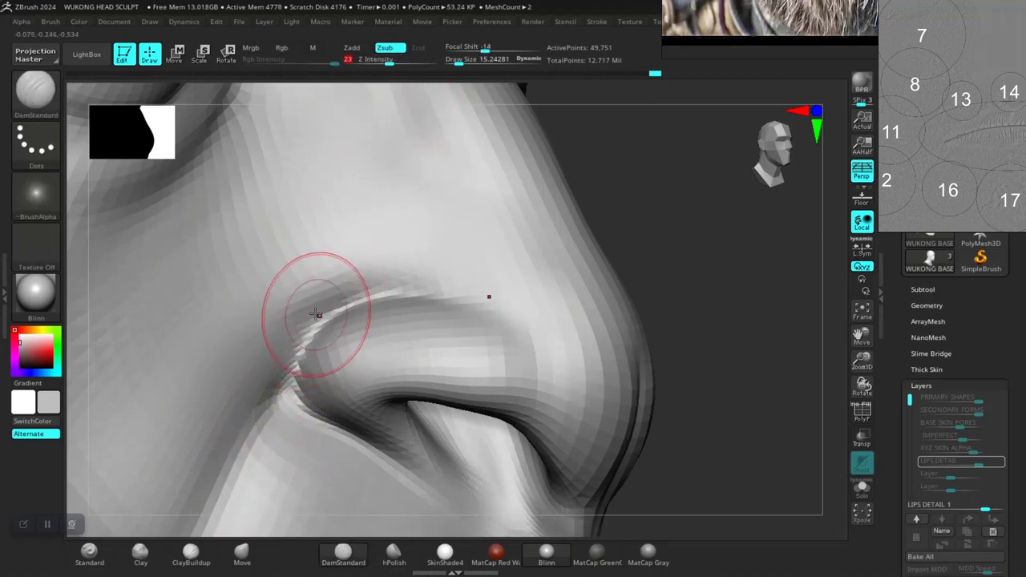
drag(317, 313, 505, 409)
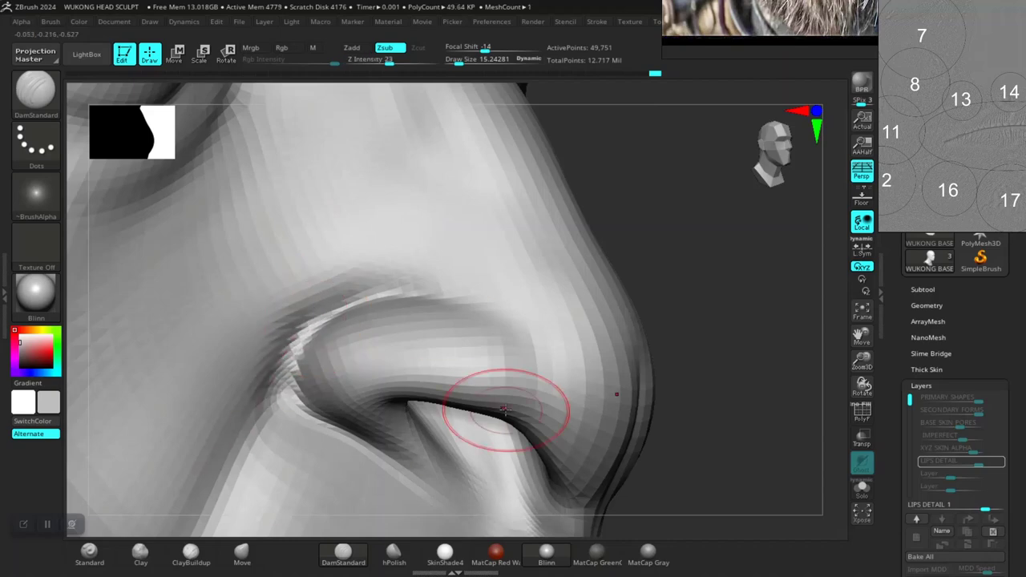
drag(505, 409, 678, 421)
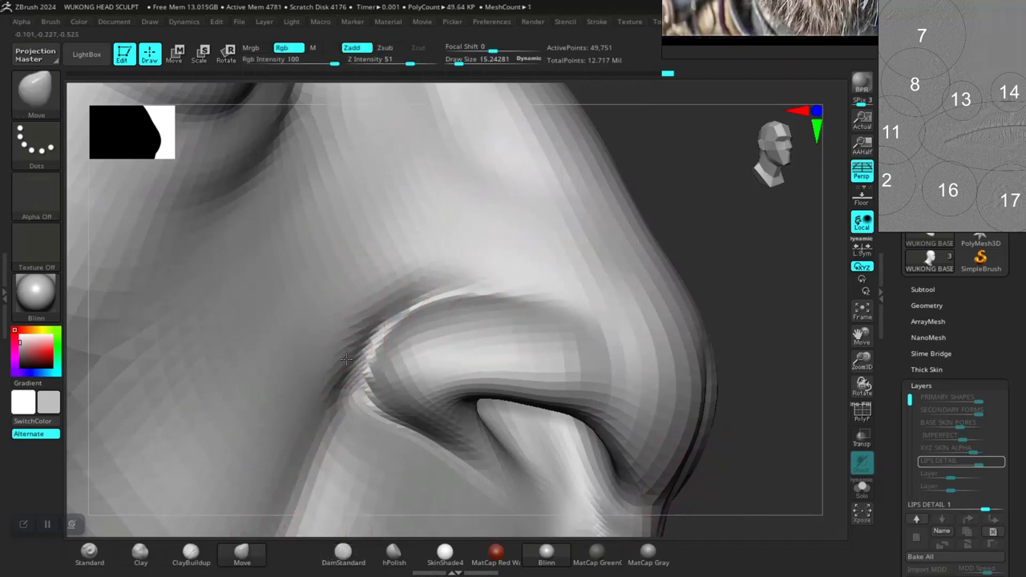
Push the nostril wing and side of the nose into shape with the Move brush
click(401, 290)
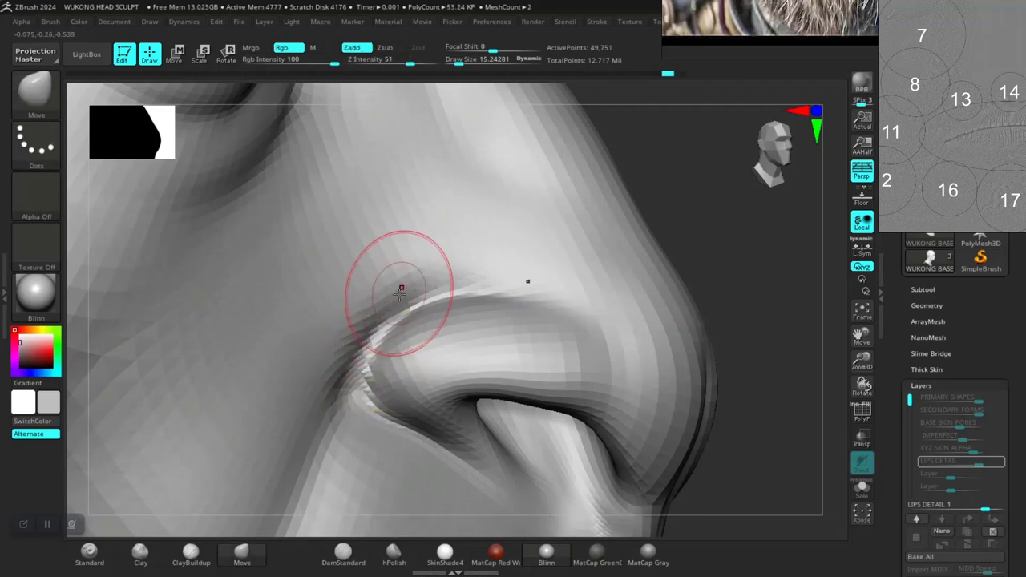
drag(401, 289, 657, 387)
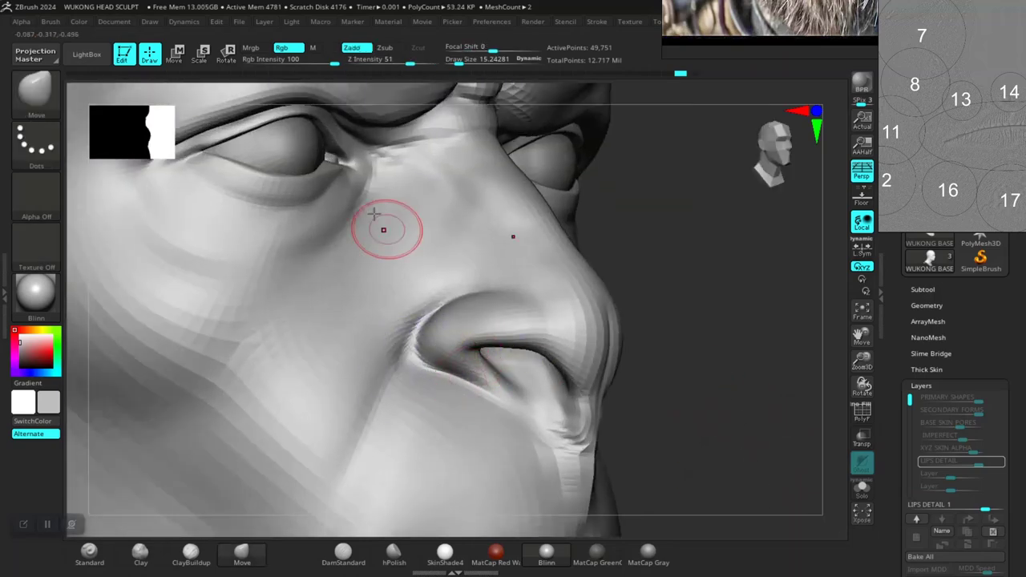
drag(383, 230, 413, 377)
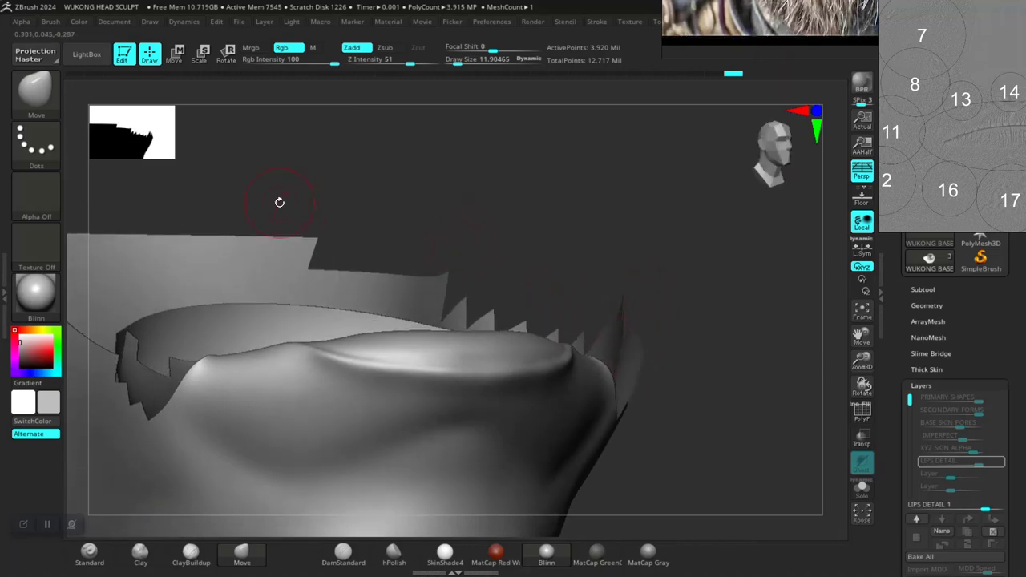
mouse_move(87, 53)
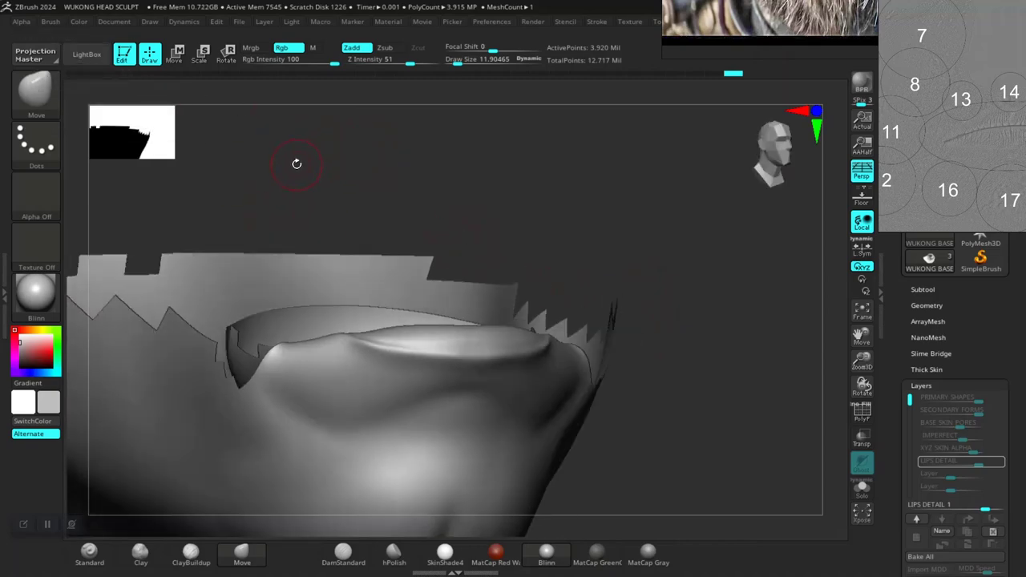
Open the LightBox content library over the lip area
click(86, 53)
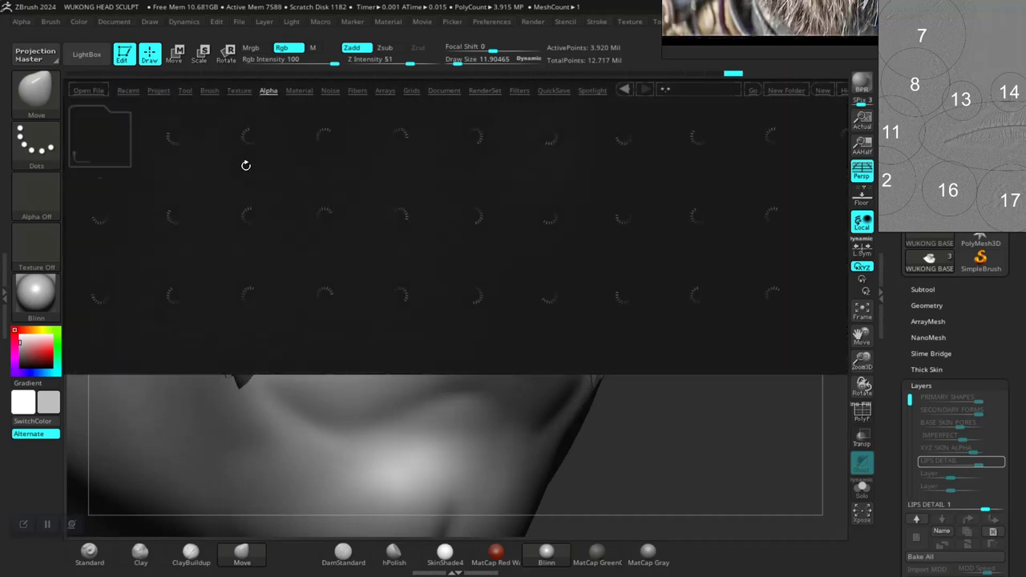
Preview lip alphas and load lipsBottom onto a Standard DragRect brush, closing LightBox
click(268, 90)
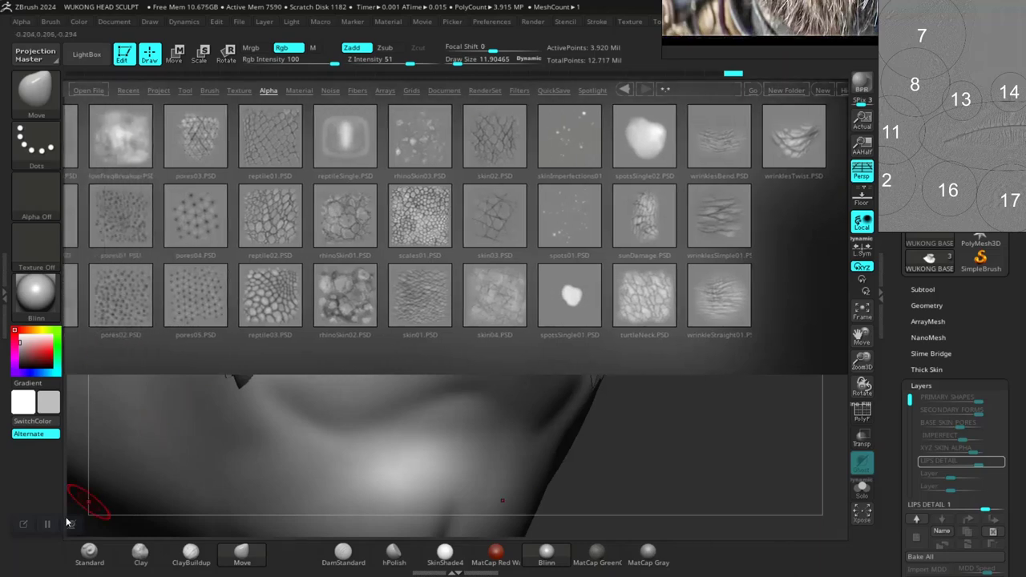
click(324, 216)
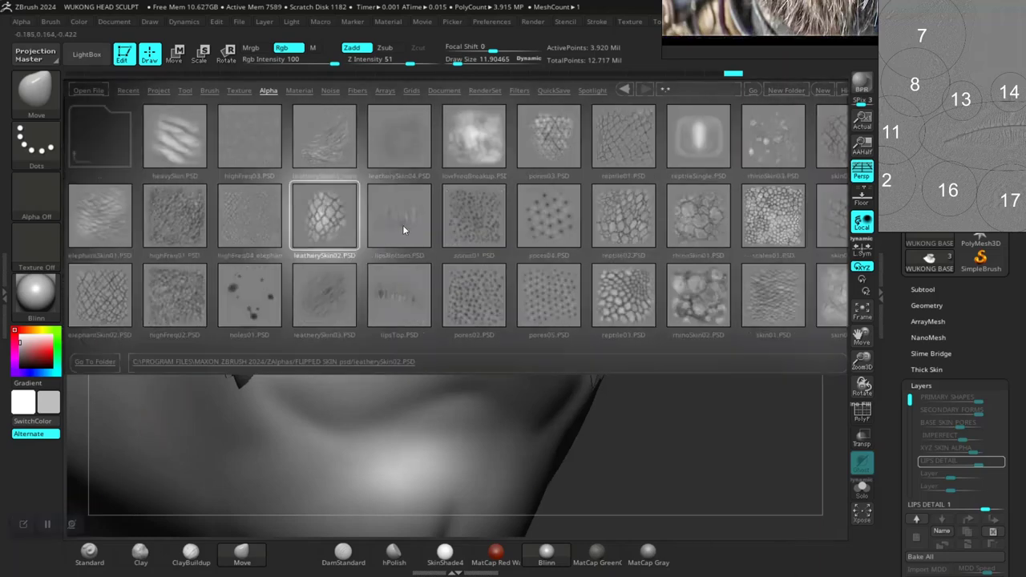
click(400, 216)
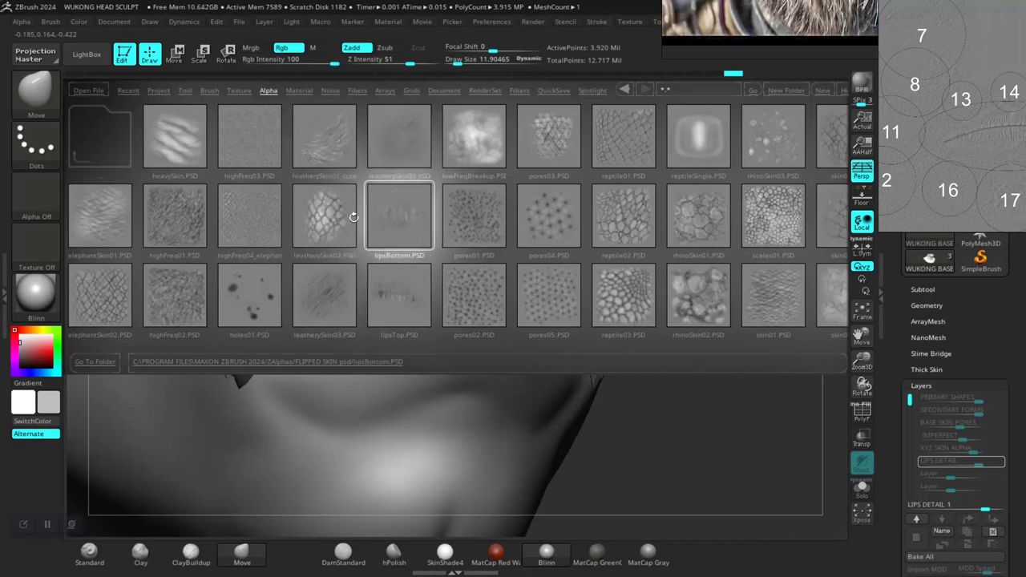
click(400, 297)
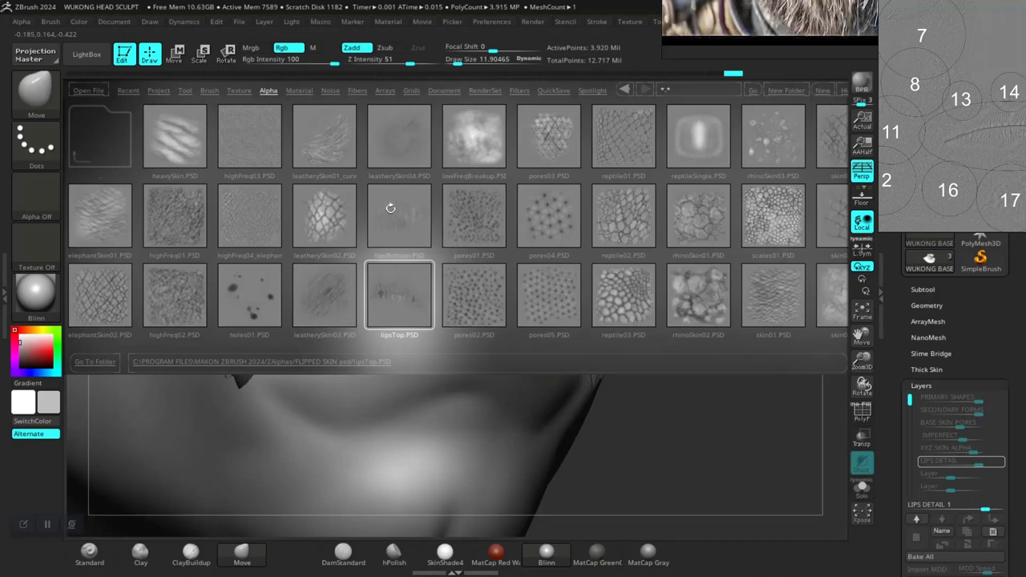
click(399, 214)
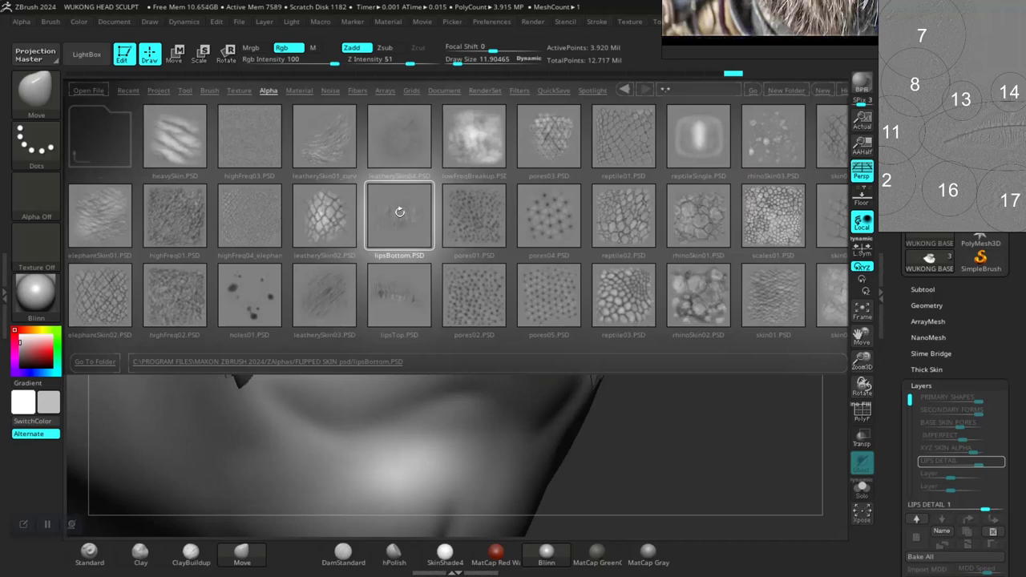
click(398, 214)
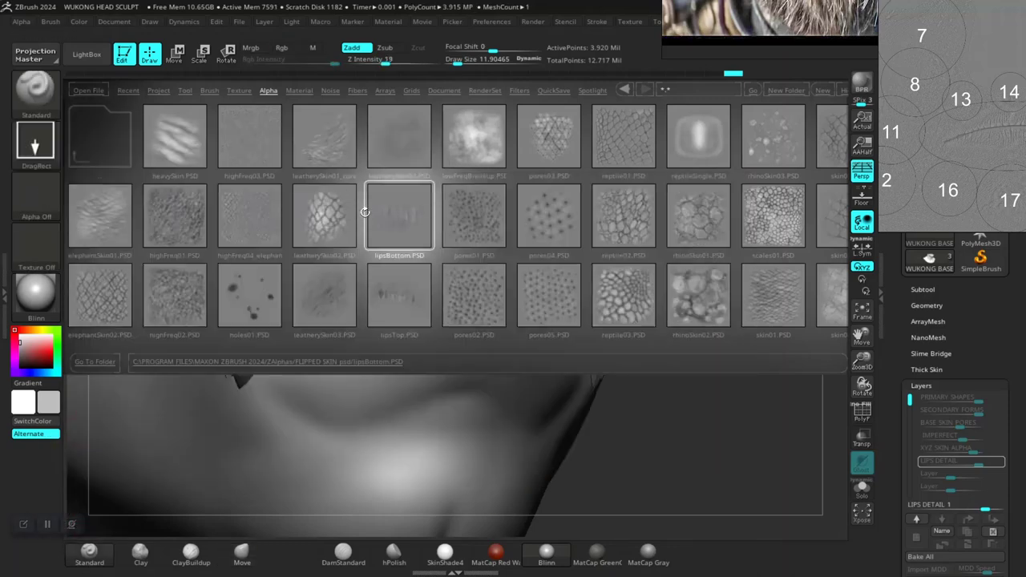
click(86, 54)
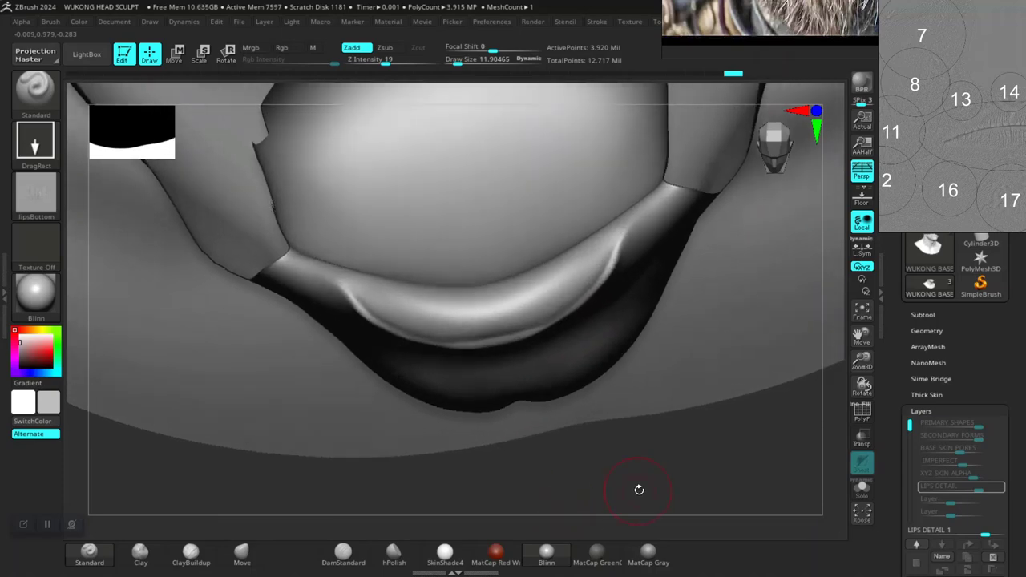
Rotate the head to frame the upper lip for stamping
drag(639, 490, 403, 364)
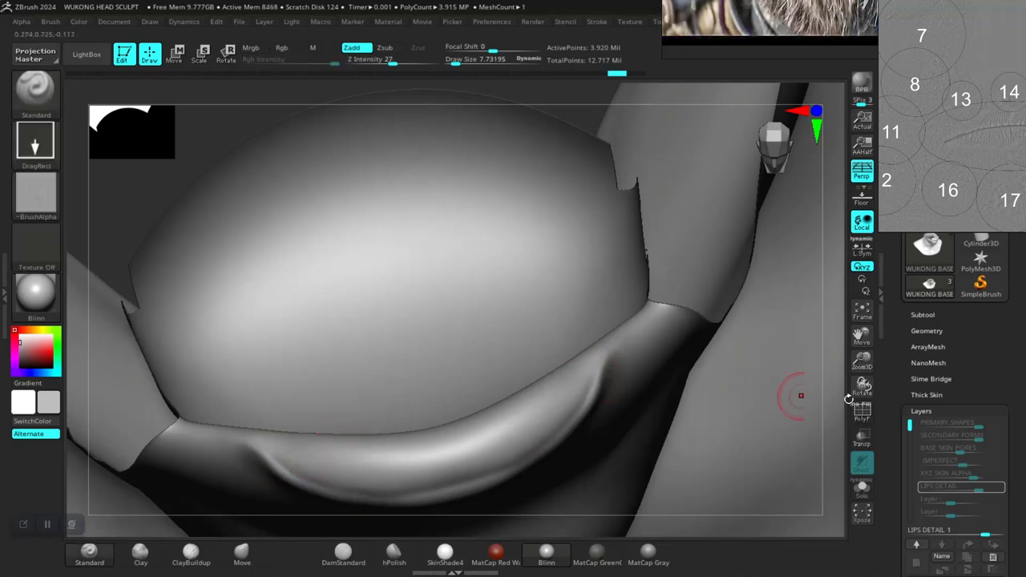
Stamp wrinkle texture from the lip's right side along its length
scroll(down, 3)
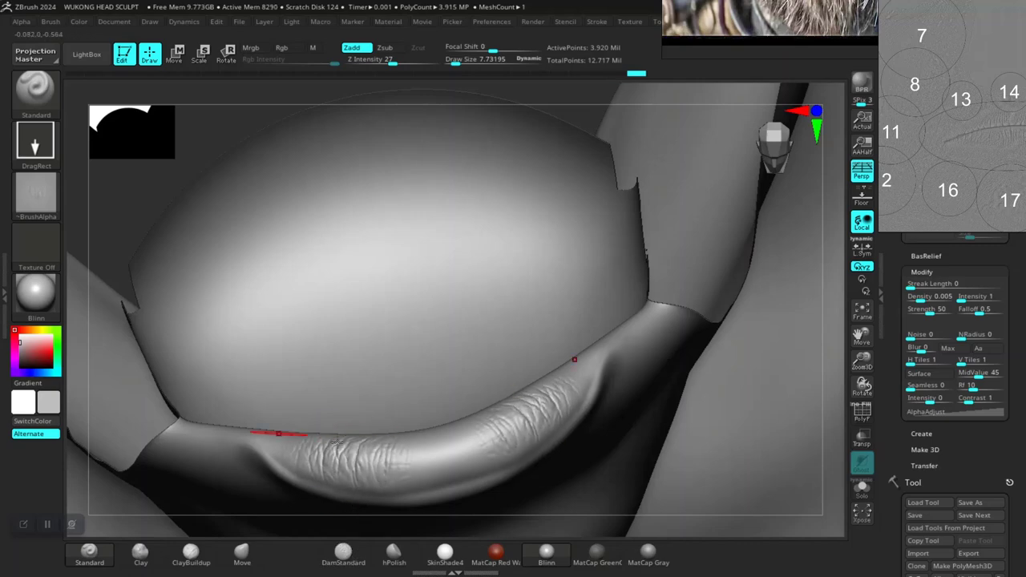
mouse_move(861, 413)
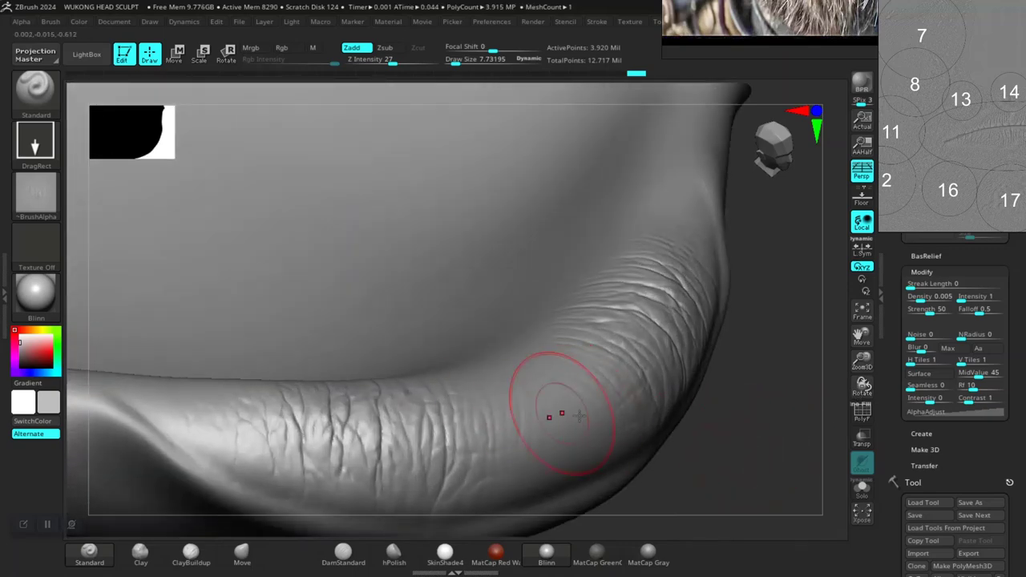
drag(562, 409, 665, 425)
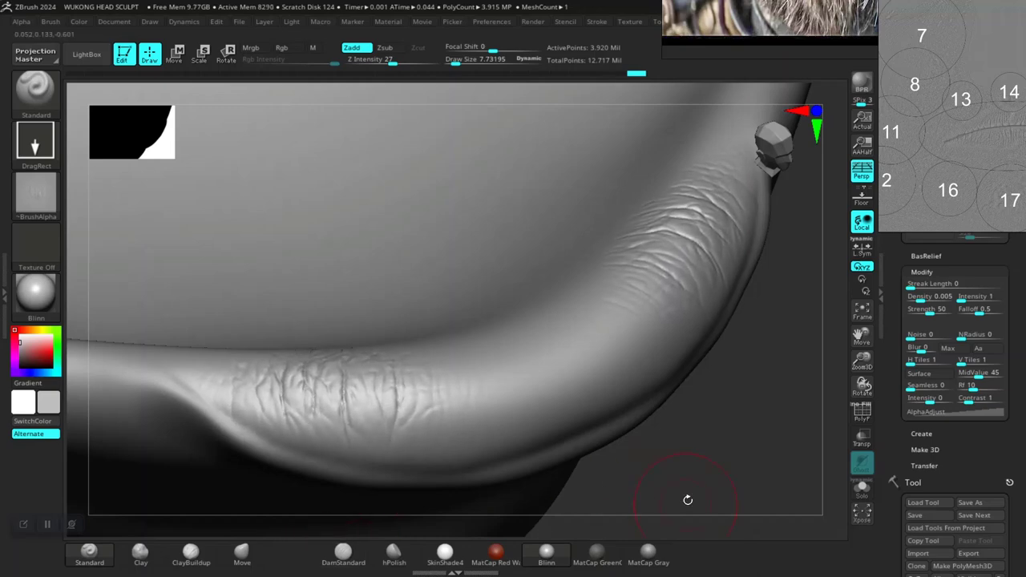
drag(688, 500, 556, 385)
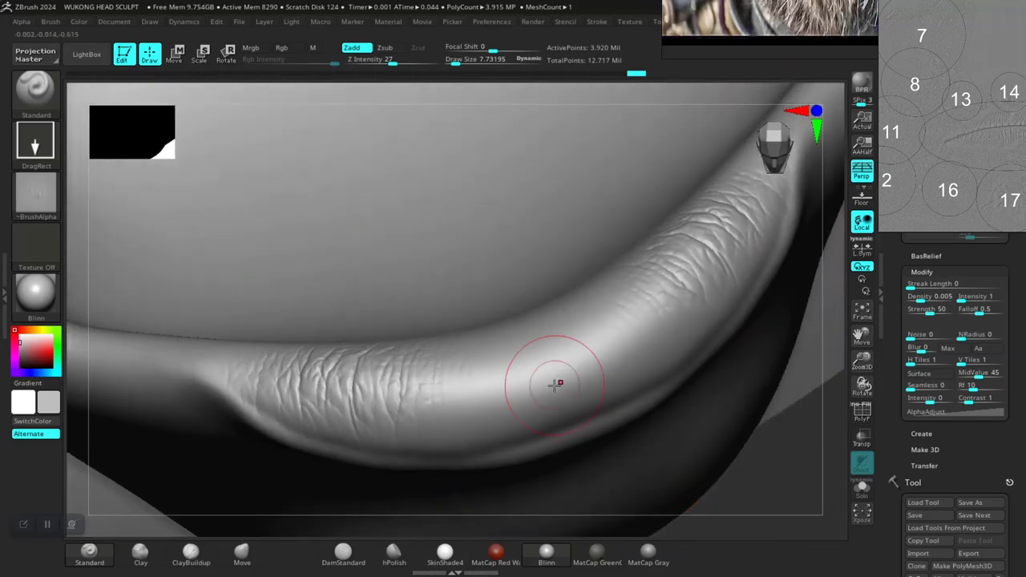
mouse_move(536, 359)
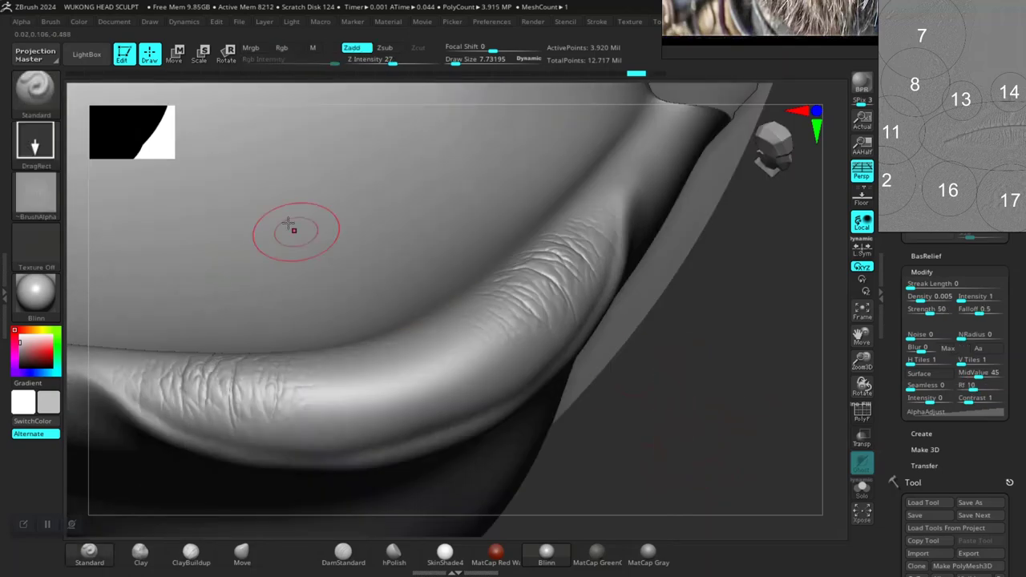
mouse_move(87, 54)
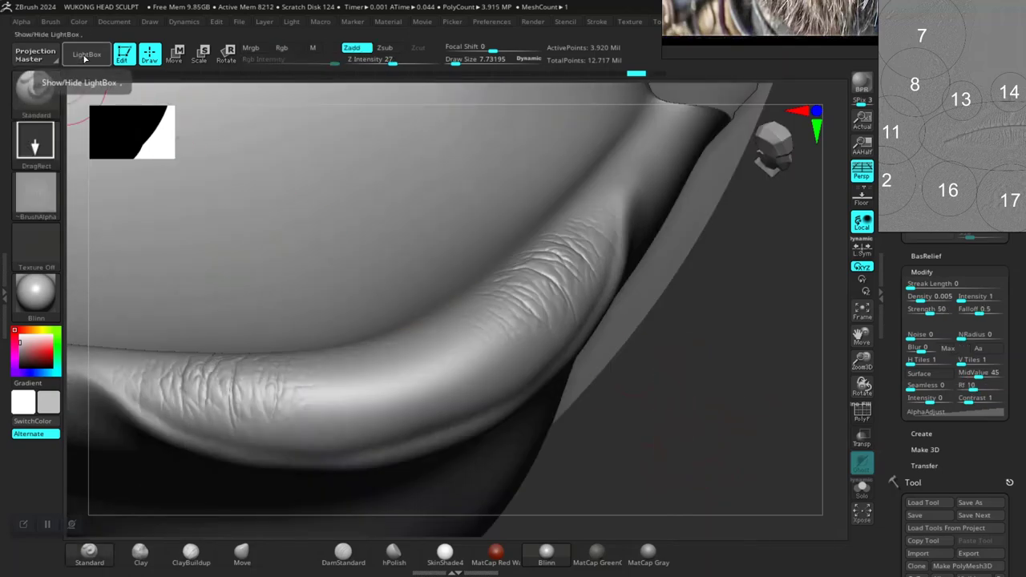
Load the lips05_upper_tr3 transition alpha from LightBox onto the brush
click(86, 54)
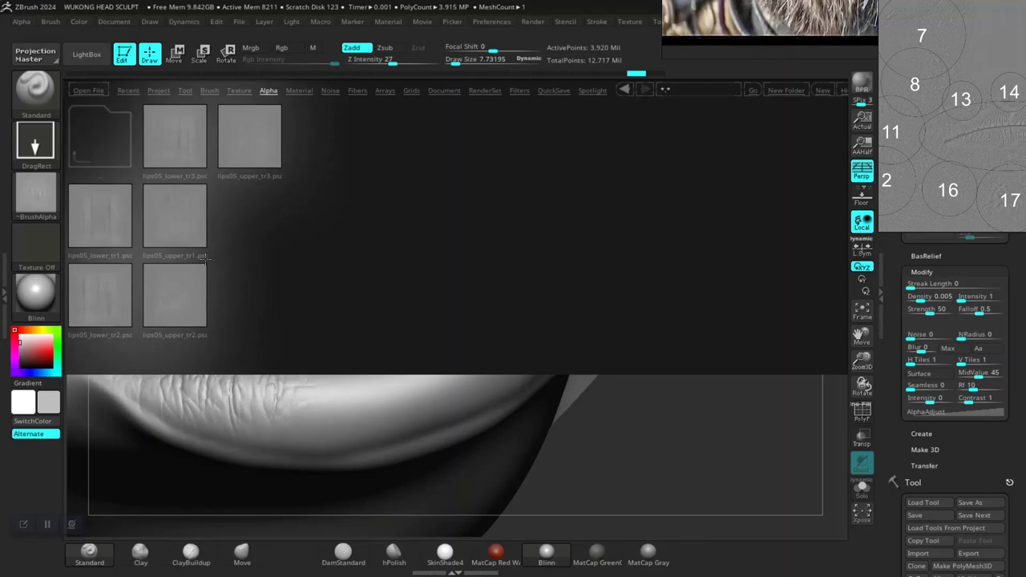
mouse_move(254, 133)
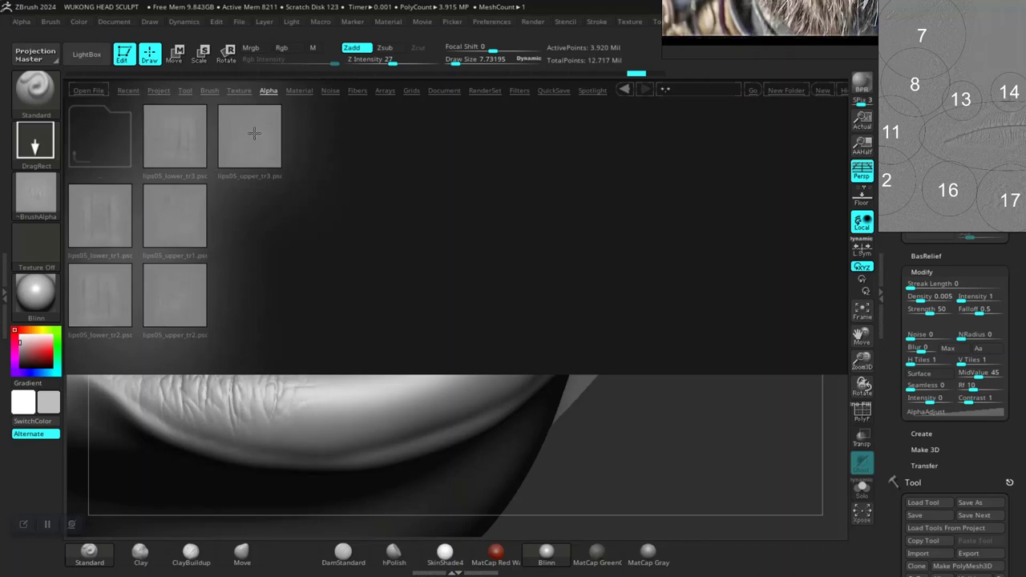
click(249, 136)
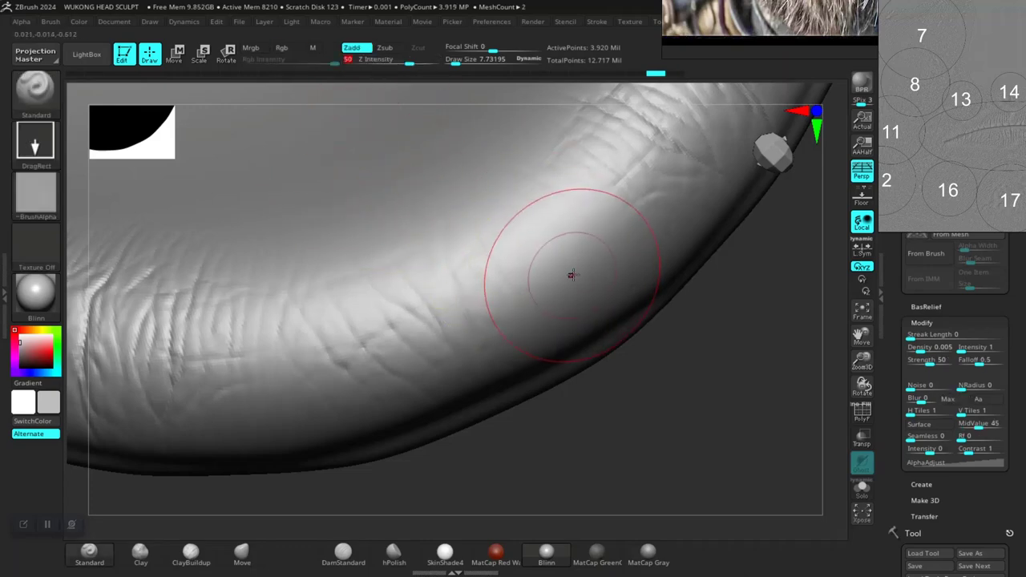
mouse_move(483, 240)
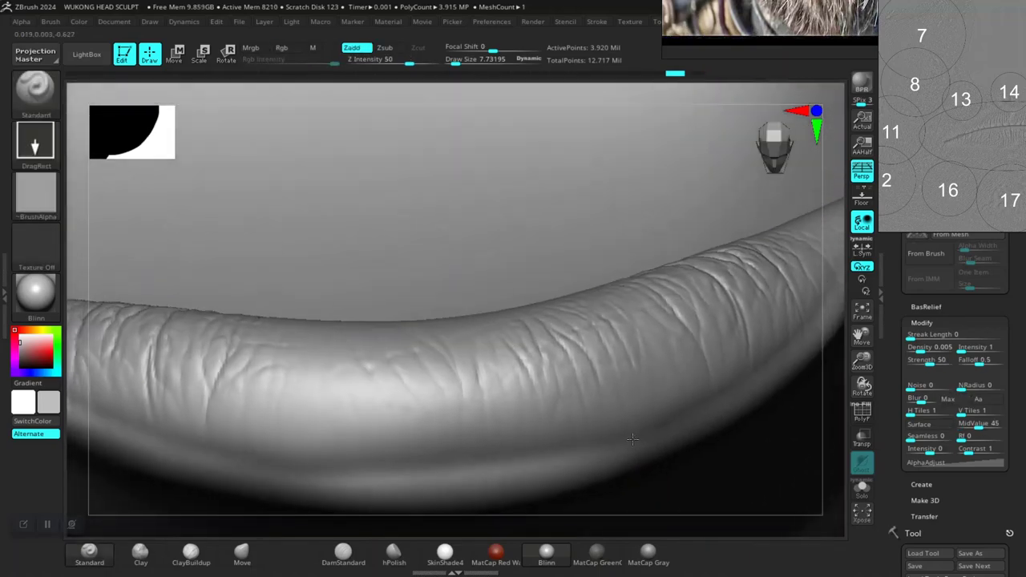
Stamp transition wrinkles over the lip edges to blend into the existing texture
drag(634, 439, 745, 344)
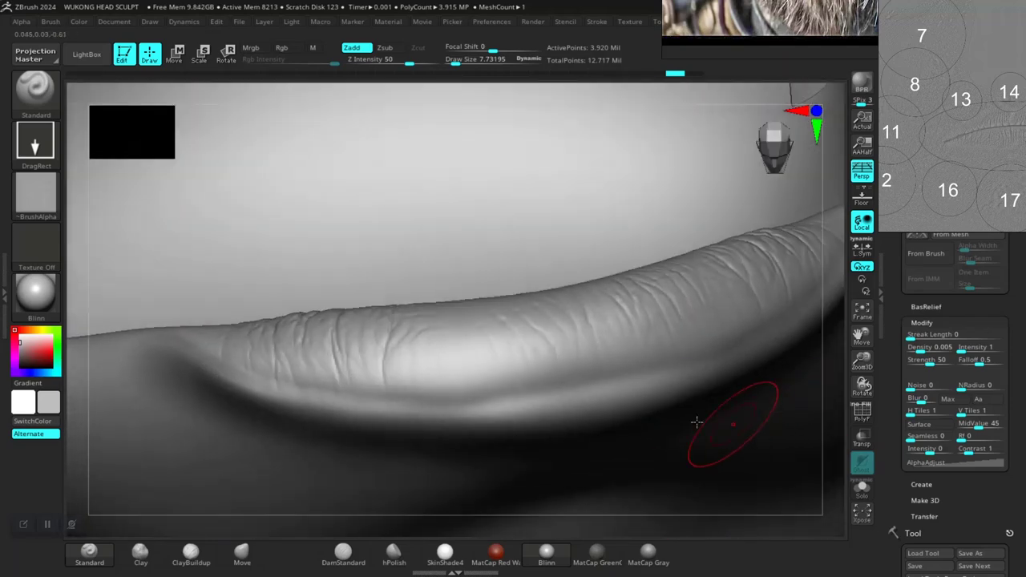
drag(697, 422, 593, 361)
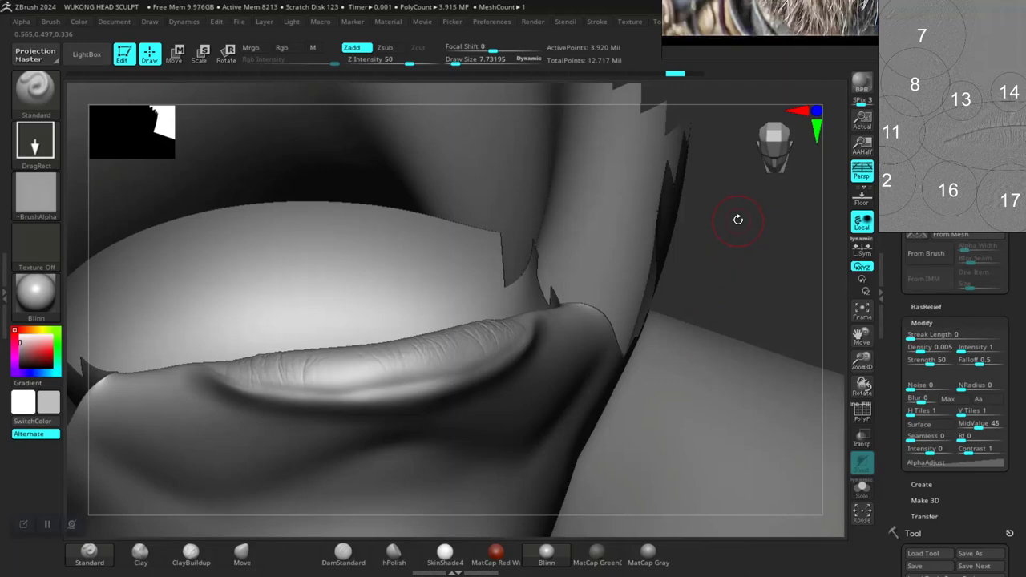
mouse_move(737, 263)
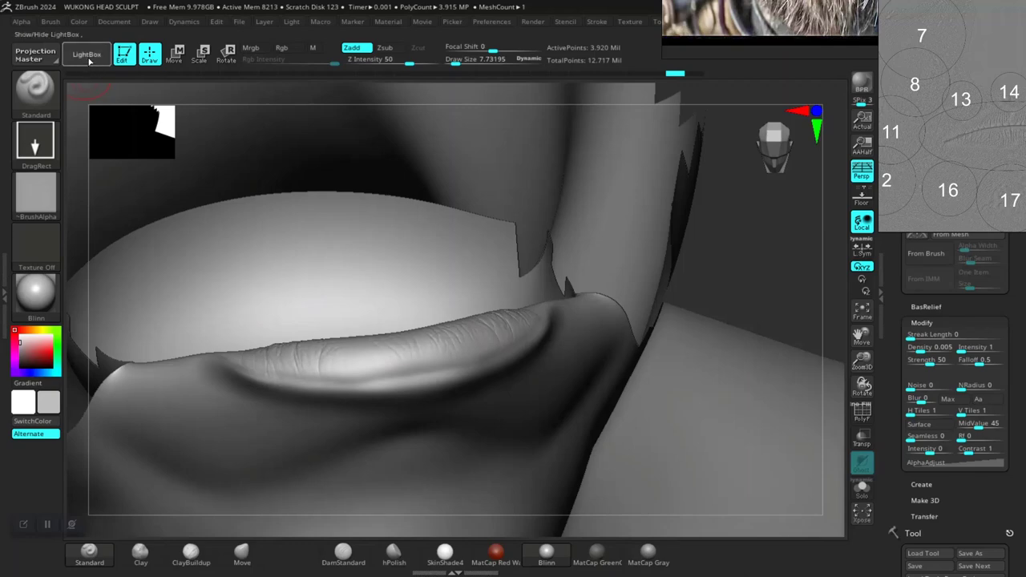
Orbit to view the lip from below and bring up the lips05 transition alphas in LightBox
click(86, 54)
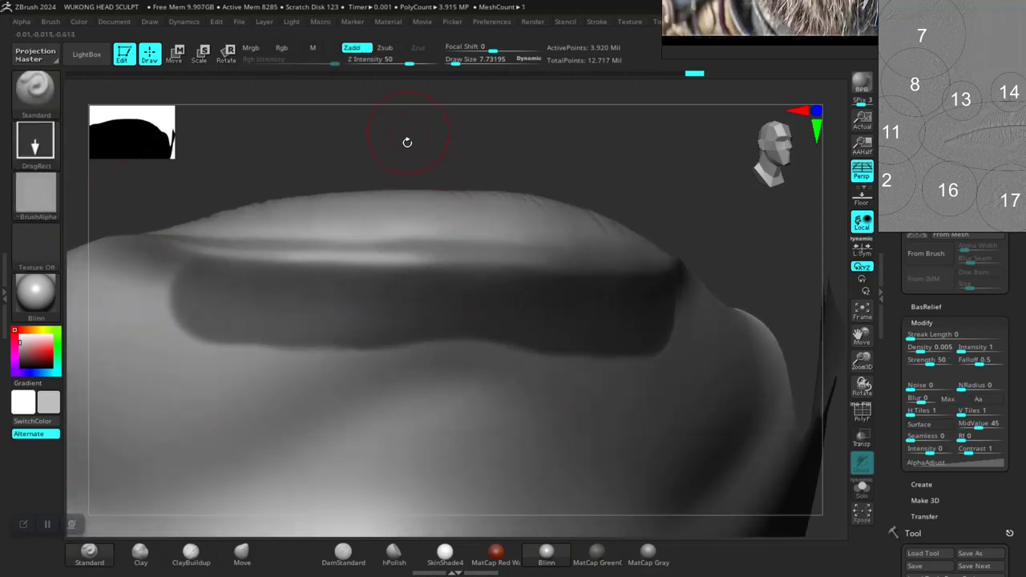
drag(407, 143, 417, 289)
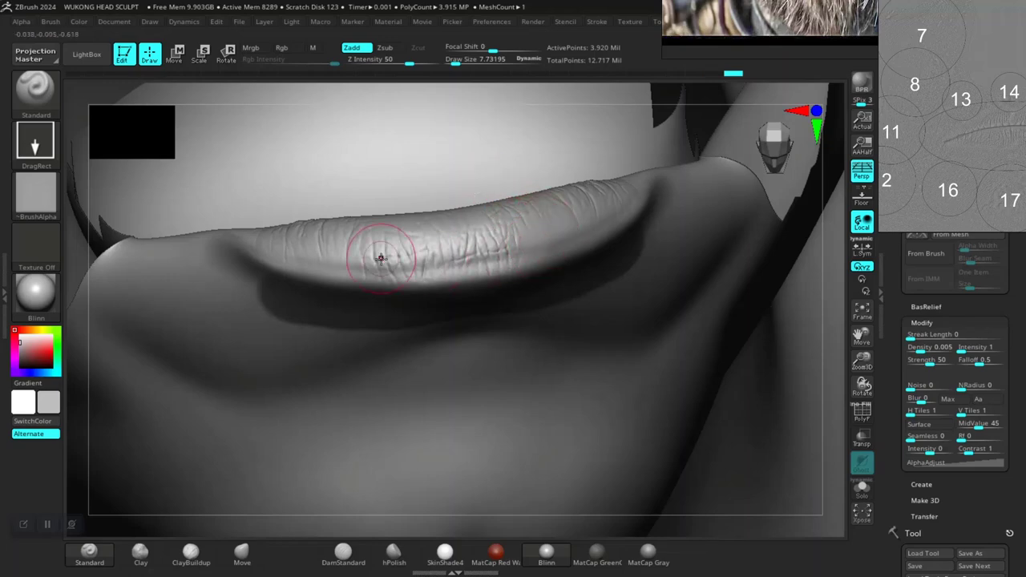
click(268, 90)
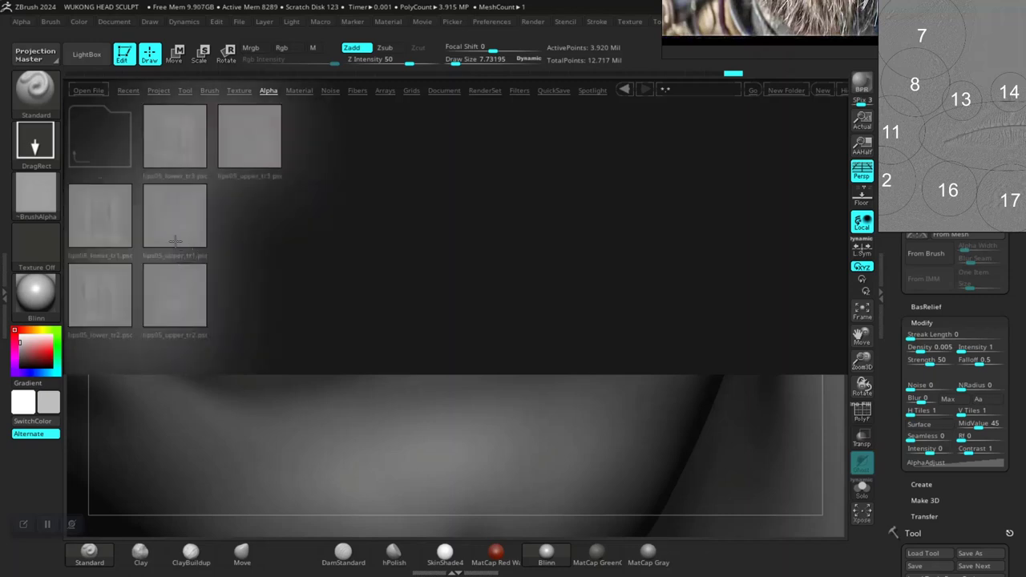
mouse_move(105, 232)
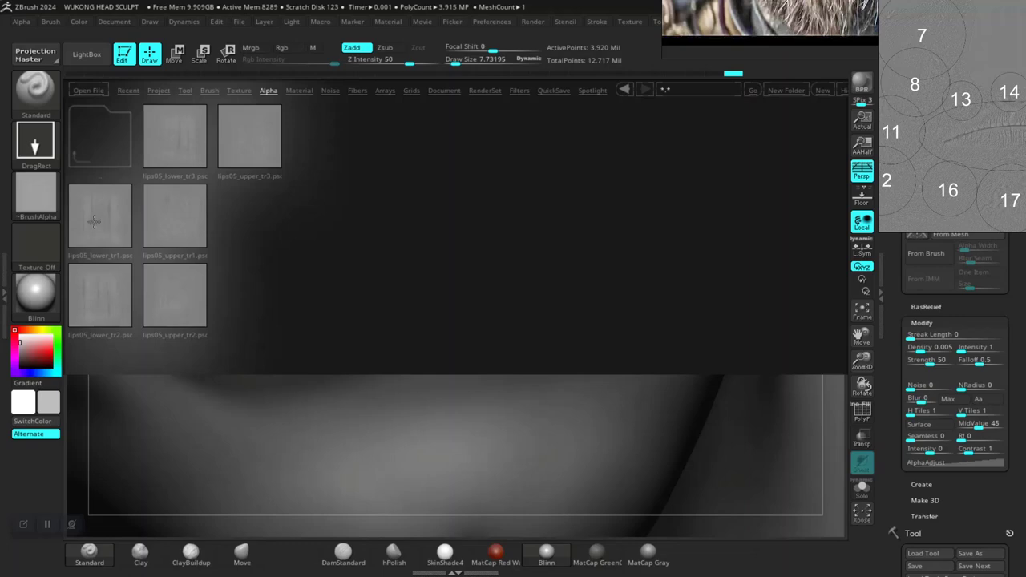
Preview lips05_lower_tr1, then load lips05_upper_tr1 as the brush alpha
click(100, 217)
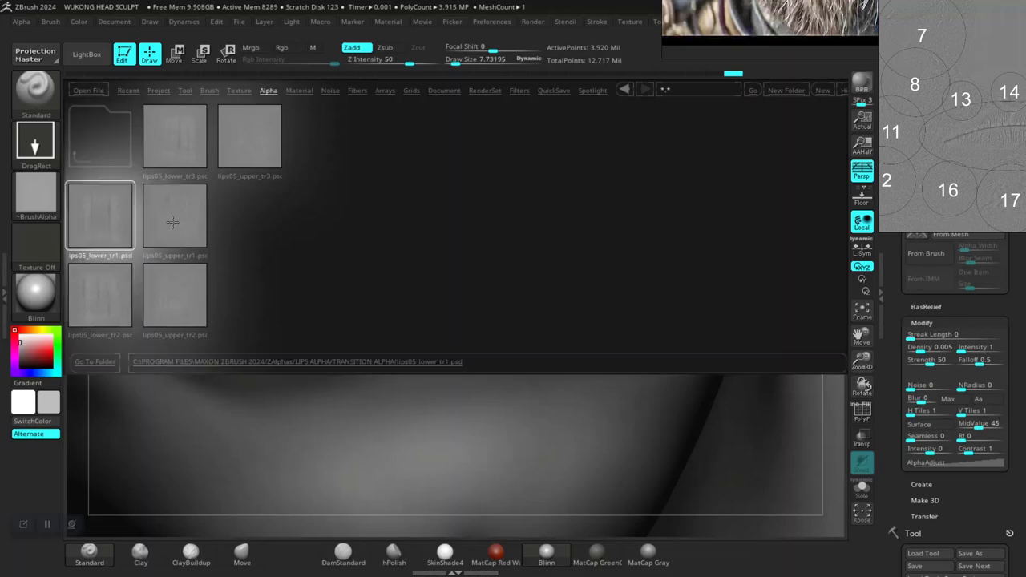
click(174, 215)
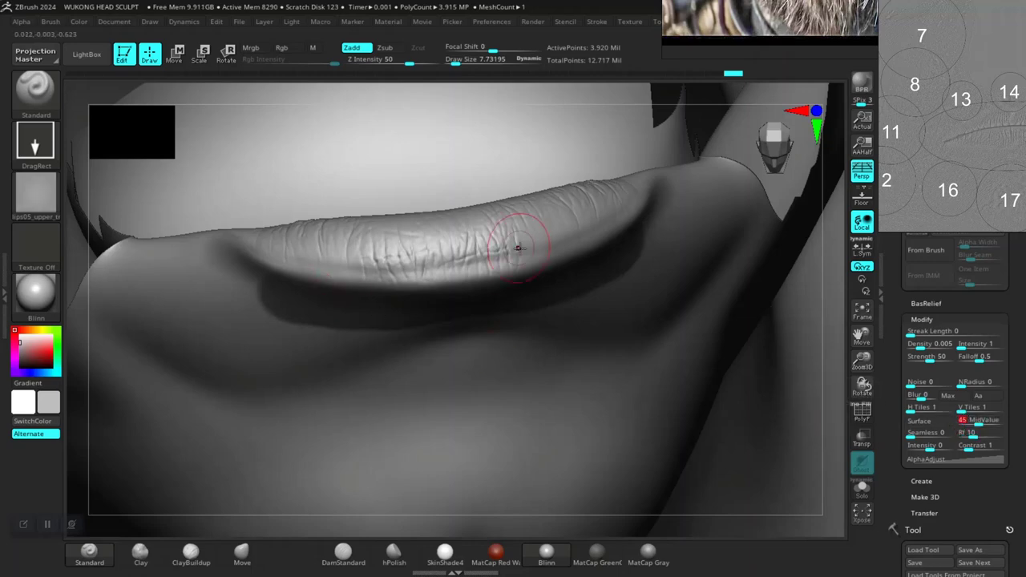
mouse_move(862, 388)
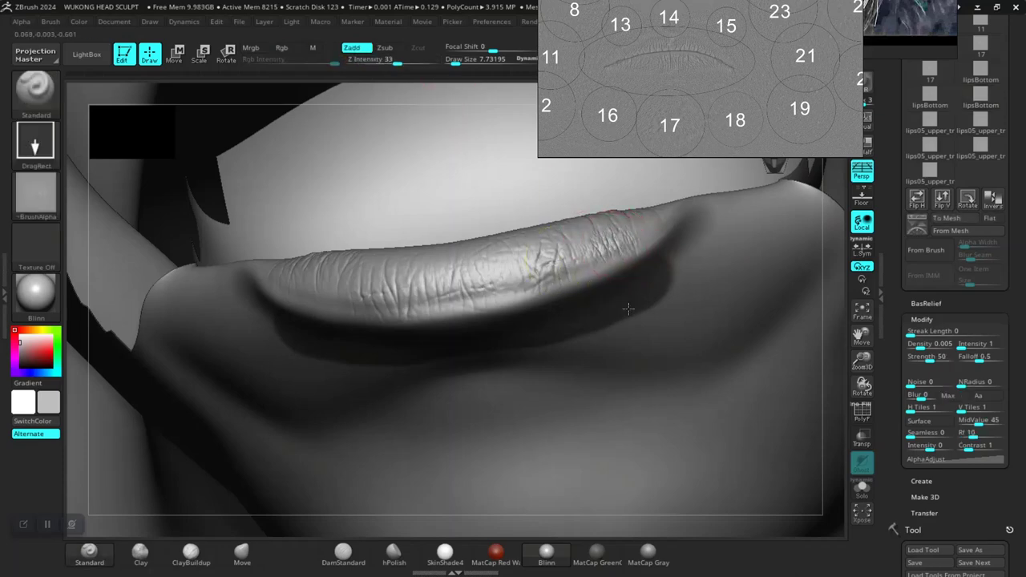
Stamp the upper transition wrinkle alpha along the lip toward its corner
click(525, 281)
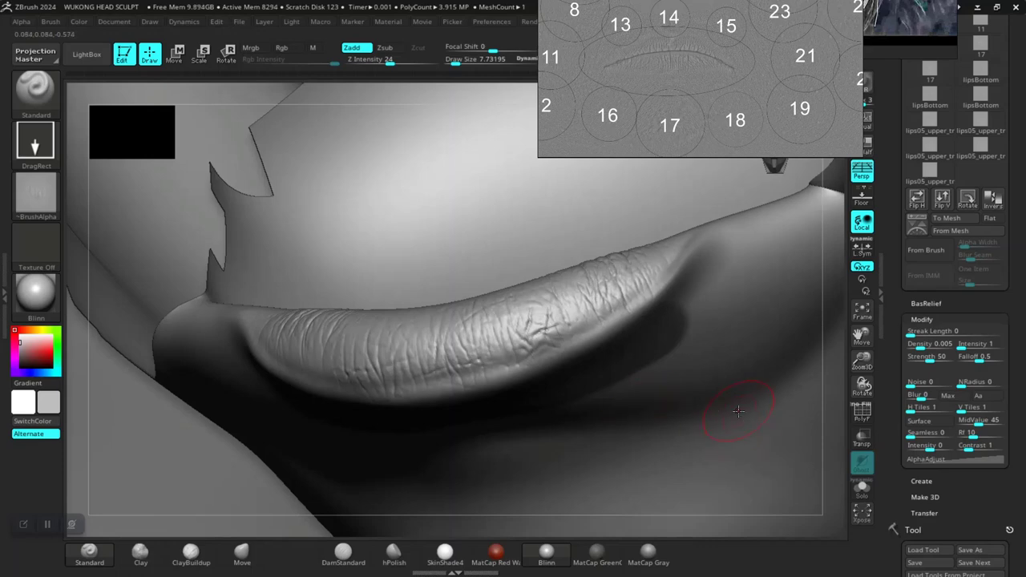
mouse_move(862, 433)
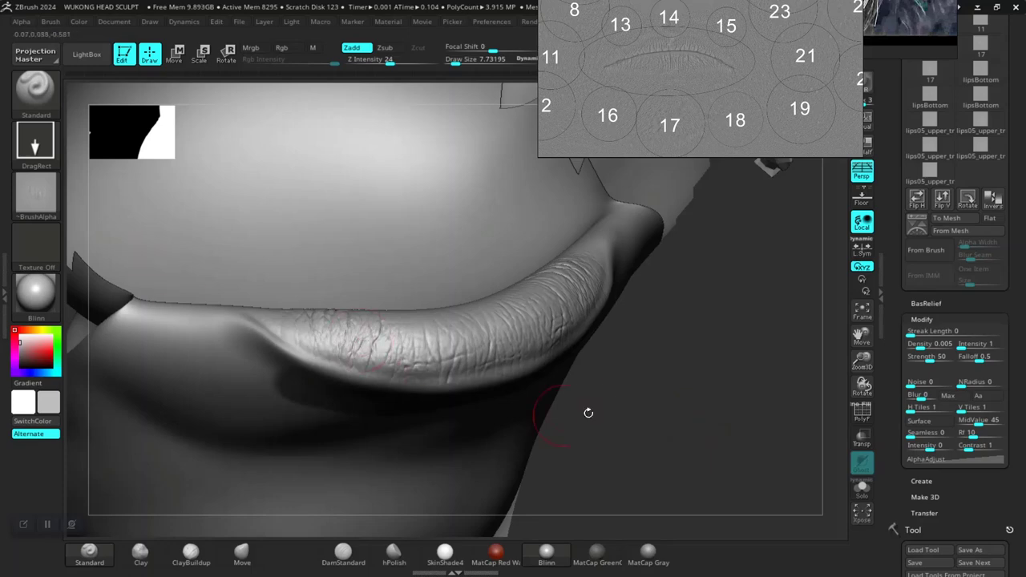
Make DamStandard the active brush, subtracting with a Dots stroke
click(343, 553)
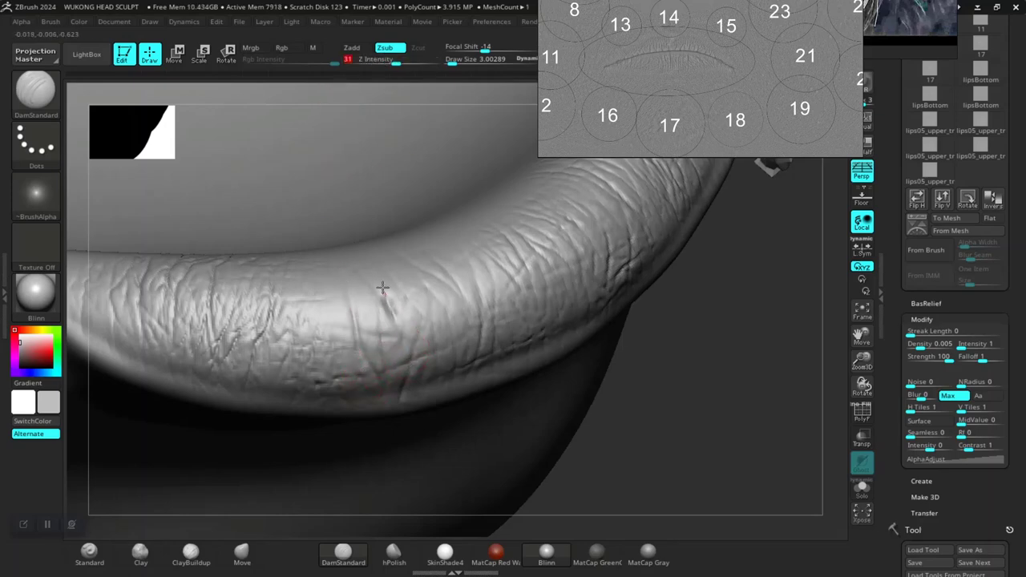
Cut five thin DamStandard cracks along the lip, including one near its lower edge
drag(383, 288, 633, 345)
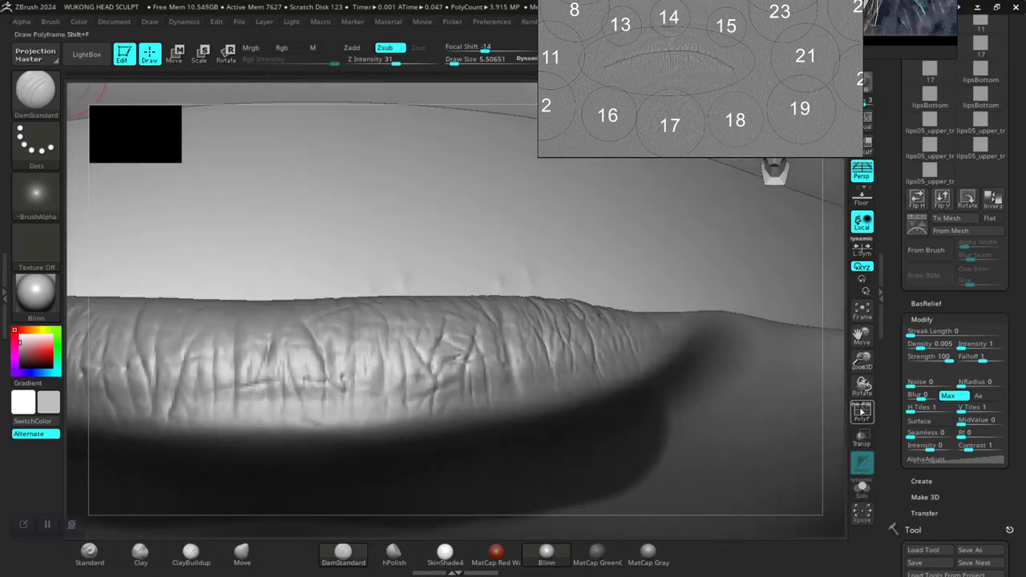
drag(481, 321, 273, 345)
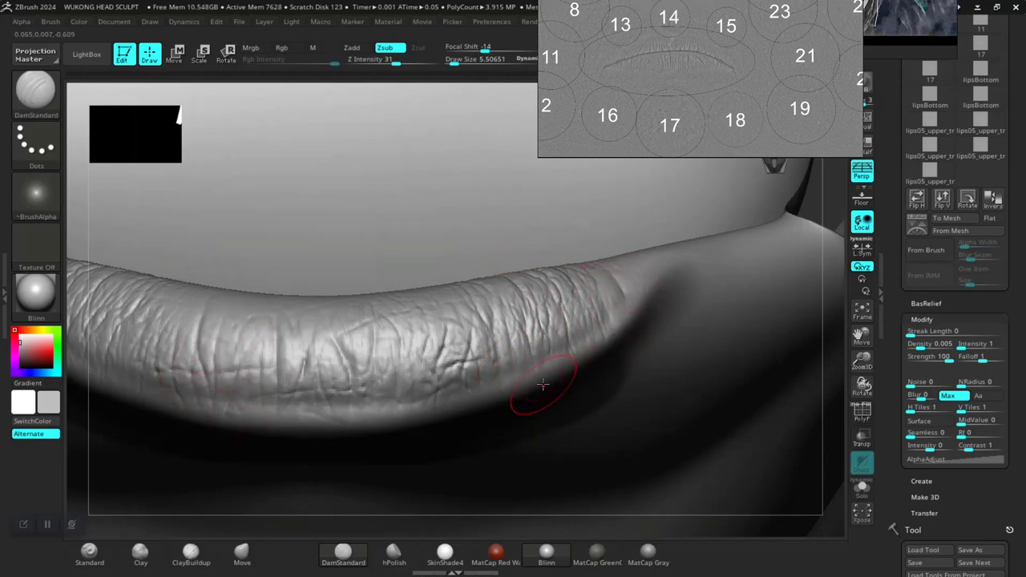
drag(544, 384, 457, 320)
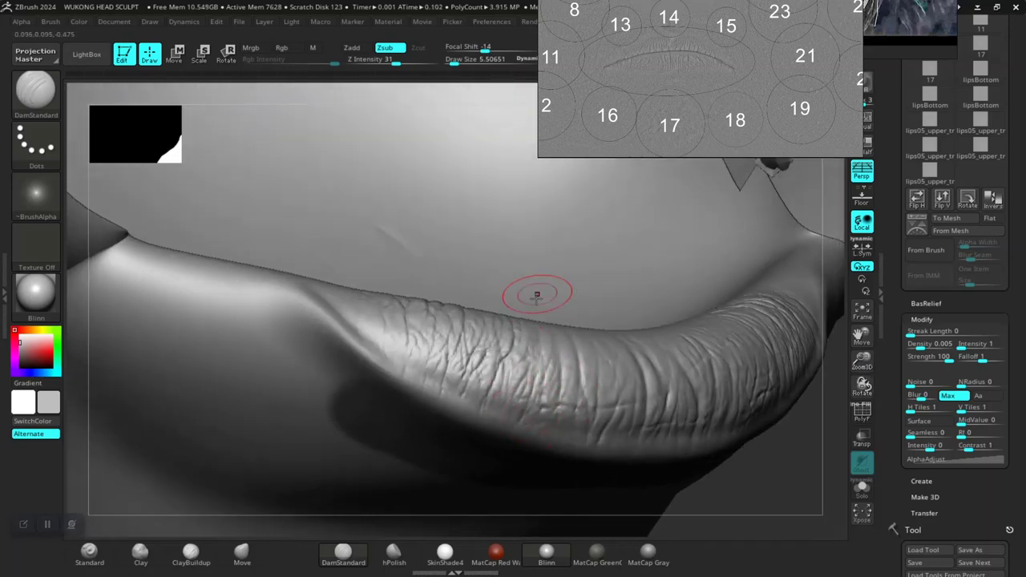
drag(537, 294, 547, 394)
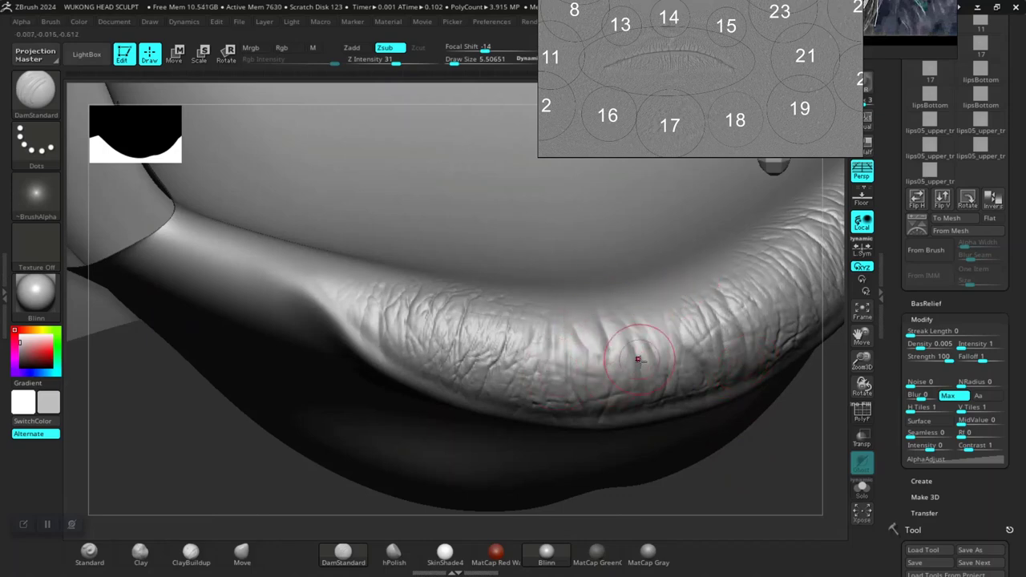
mouse_move(707, 321)
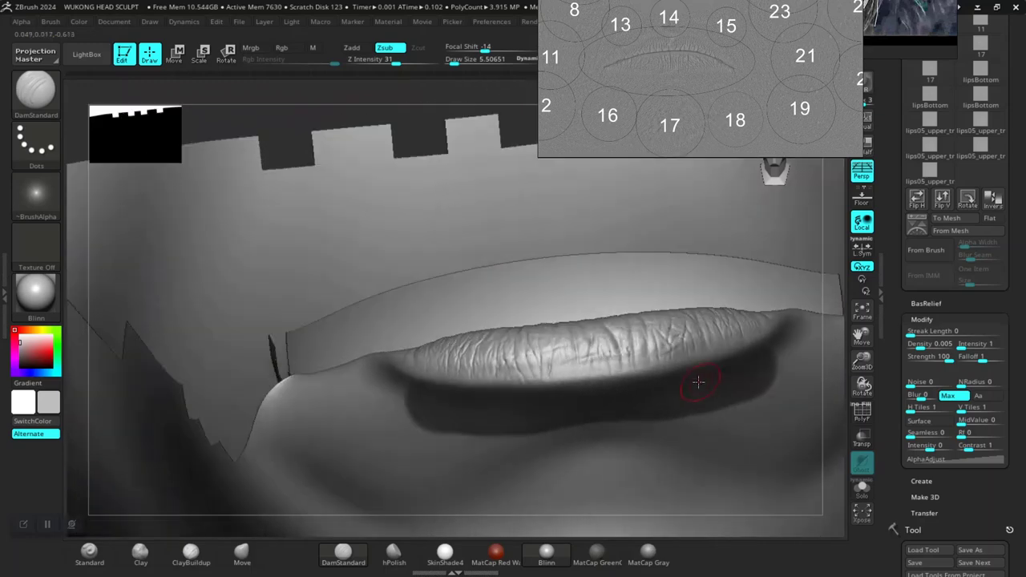
drag(698, 382, 692, 251)
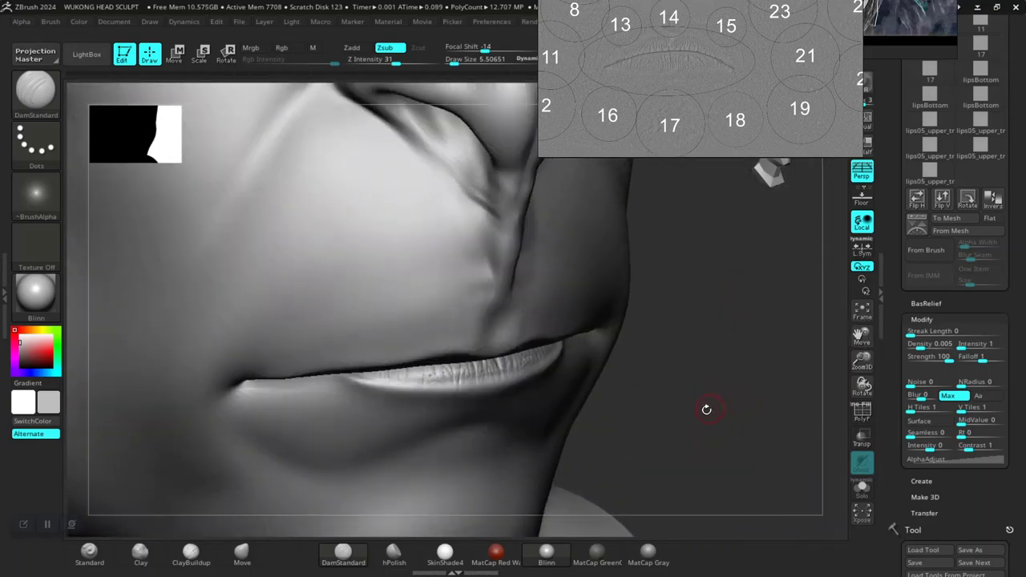
drag(705, 409, 445, 166)
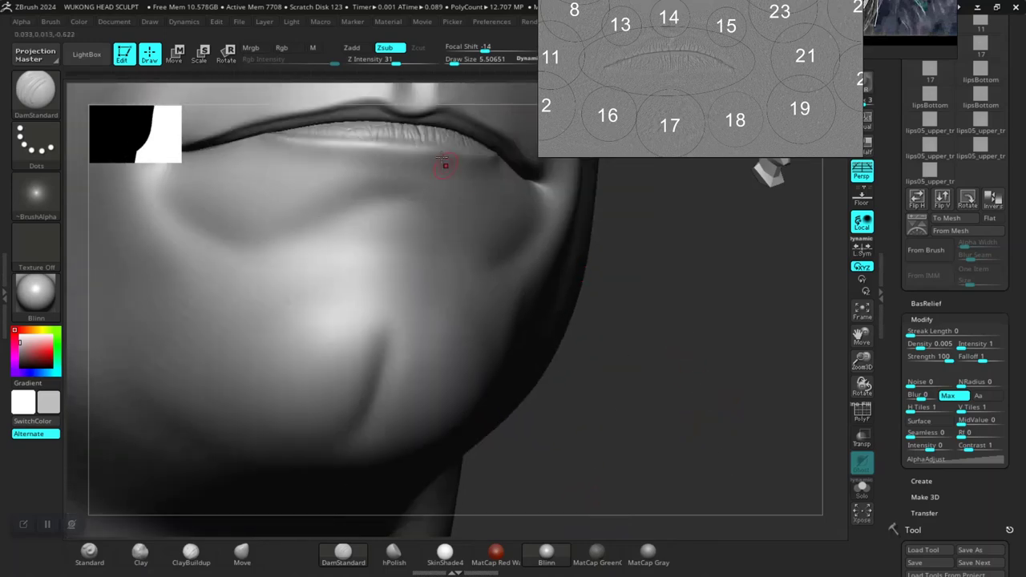
mouse_move(422, 169)
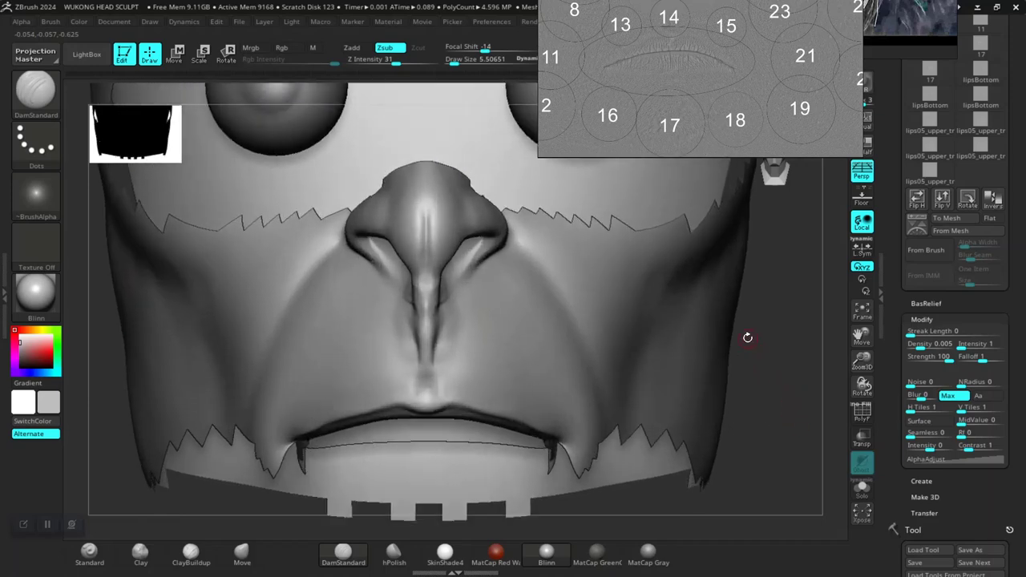
Load lips05_upper_R.psd from the LightBox Alpha library onto the brush
click(269, 90)
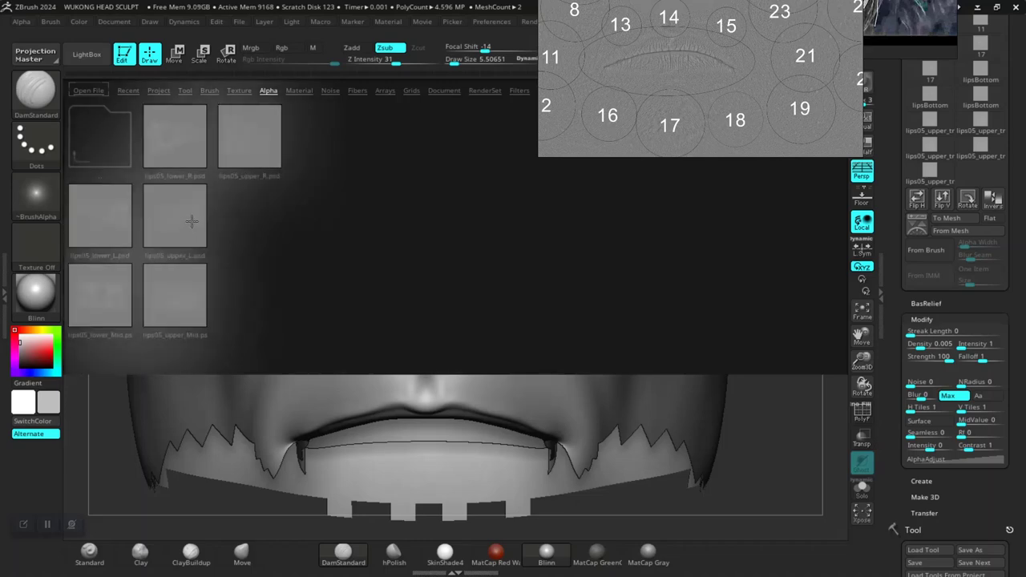
mouse_move(197, 218)
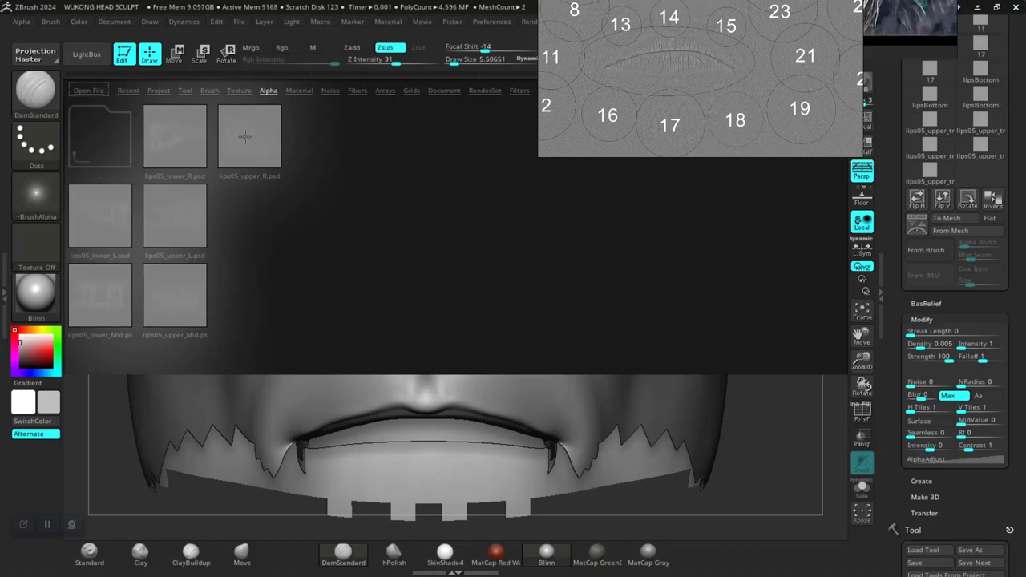
click(249, 136)
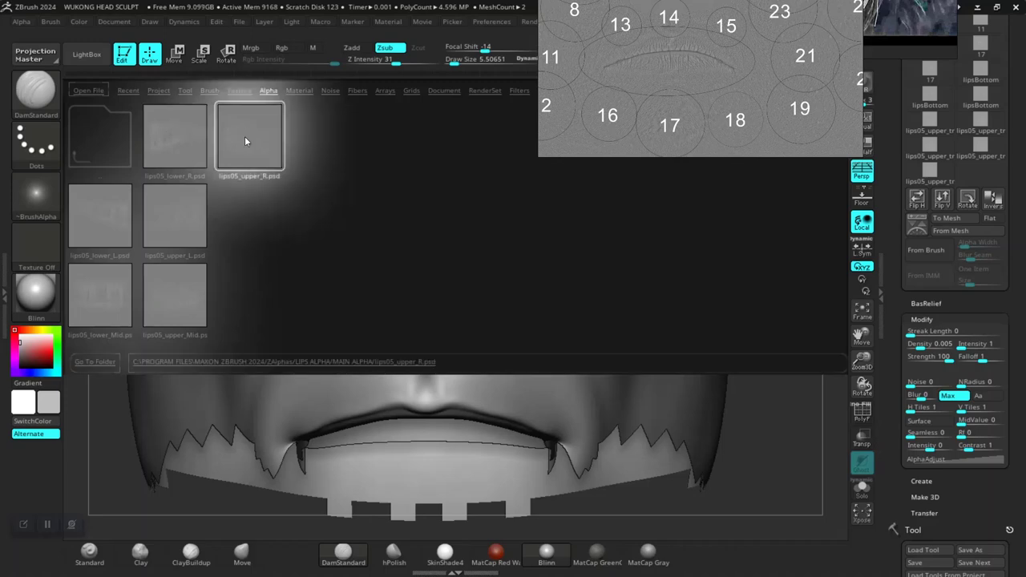
click(249, 136)
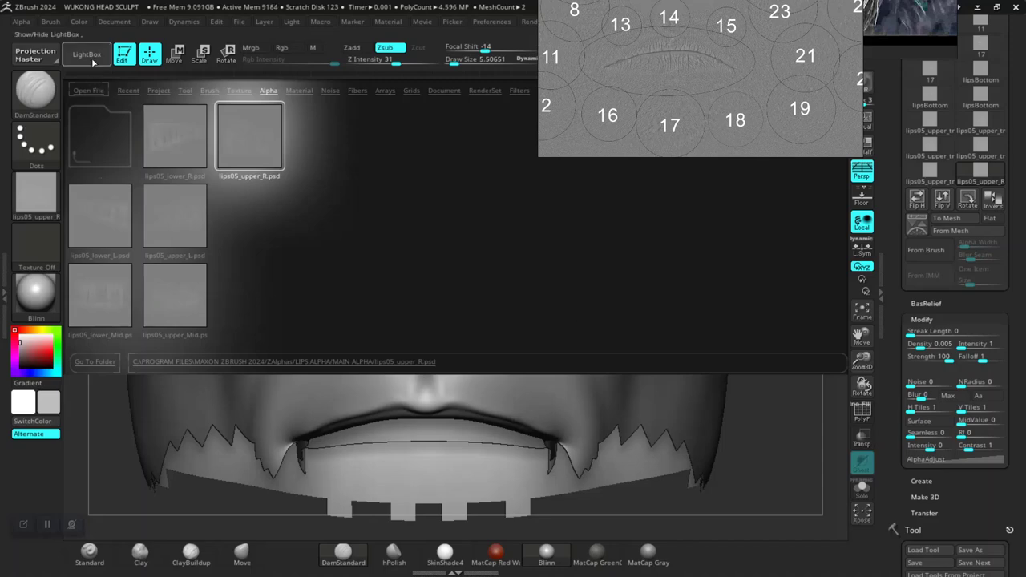
click(87, 53)
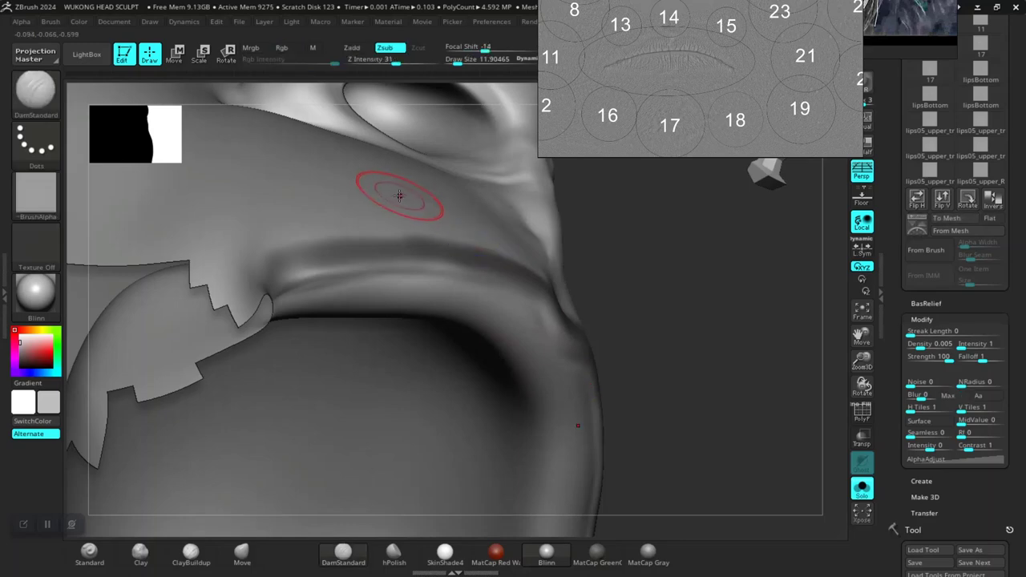
Orbit around the isolated lip piece to inspect it
drag(399, 196, 482, 262)
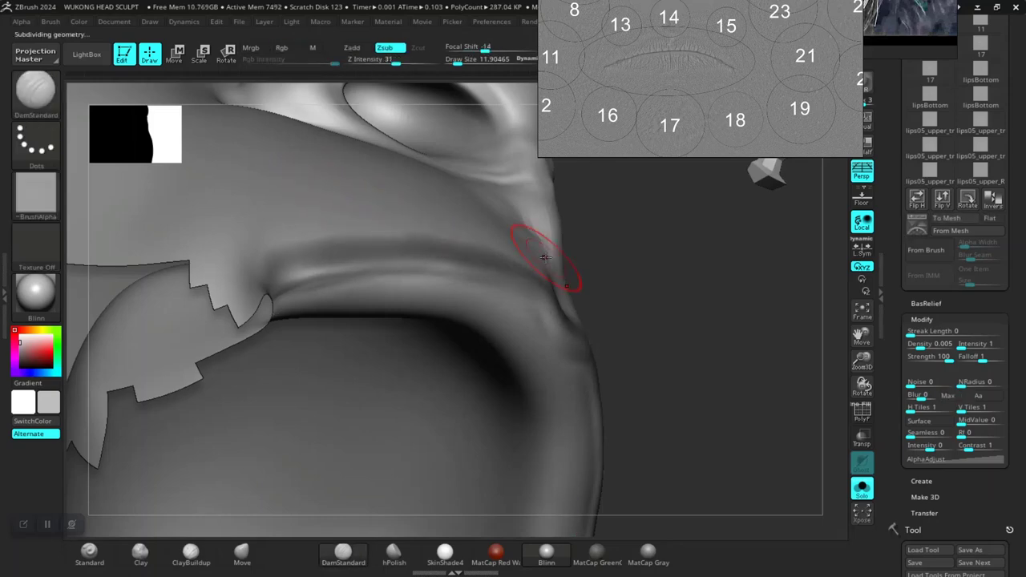
drag(545, 256, 685, 364)
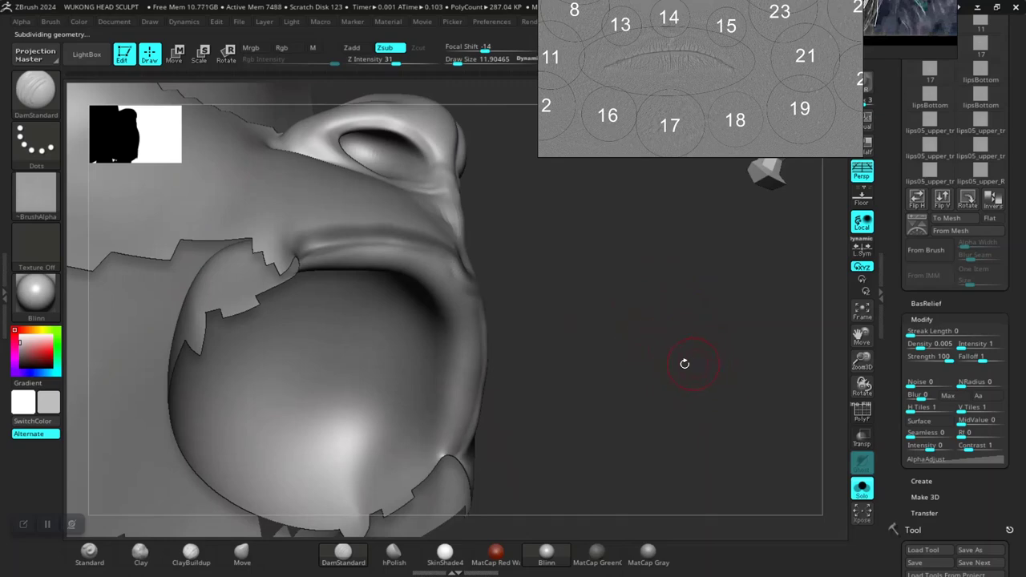
mouse_move(644, 366)
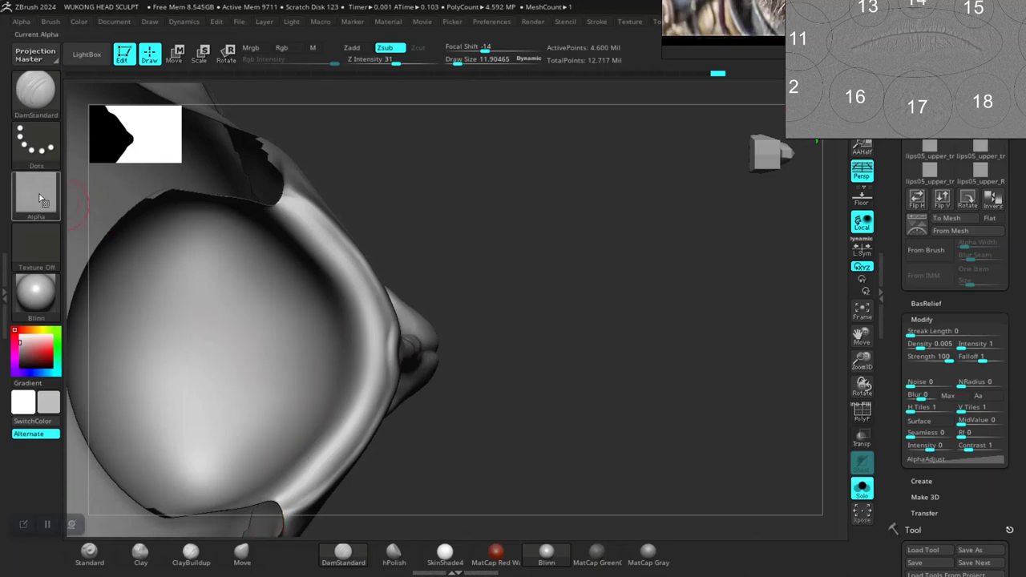
Set up an additive DragRect Standard brush carrying the lips05_upper_R alpha
click(36, 197)
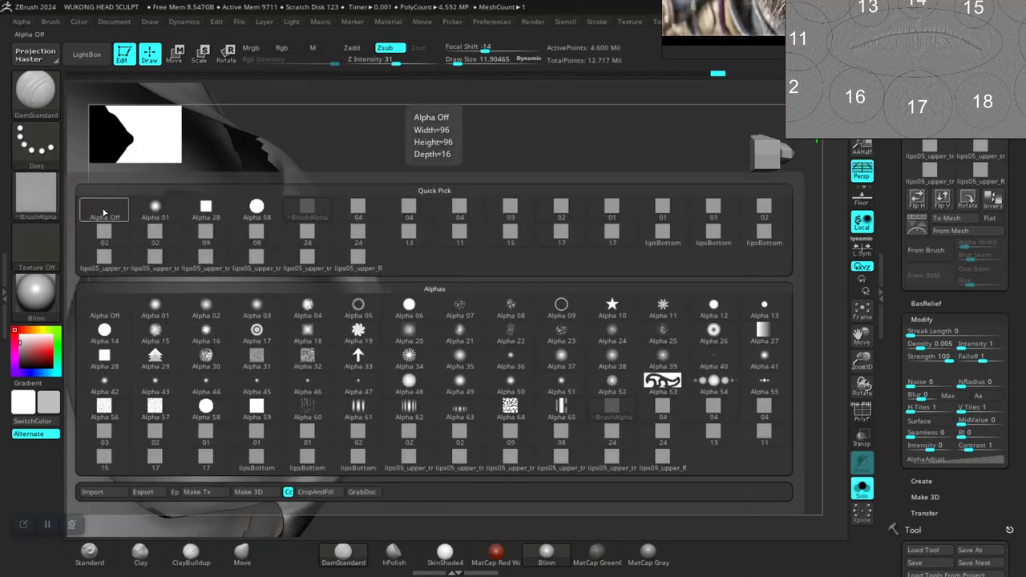
click(89, 553)
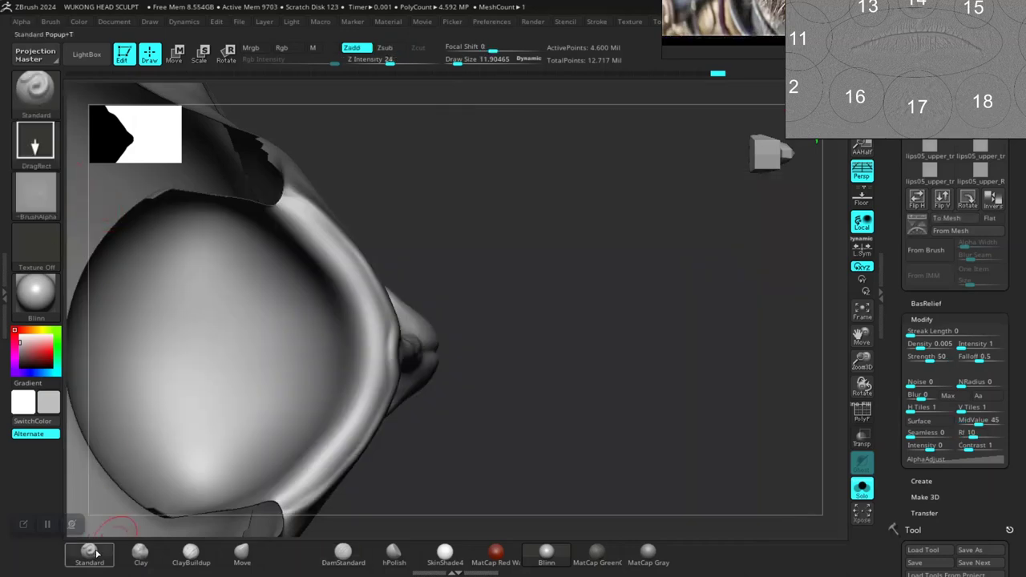
click(36, 192)
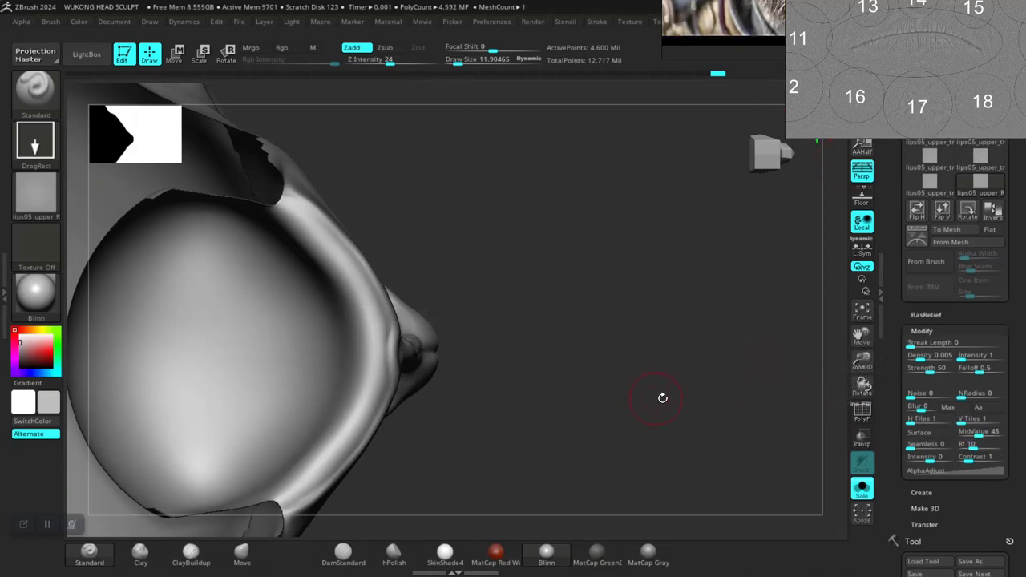
mouse_move(611, 356)
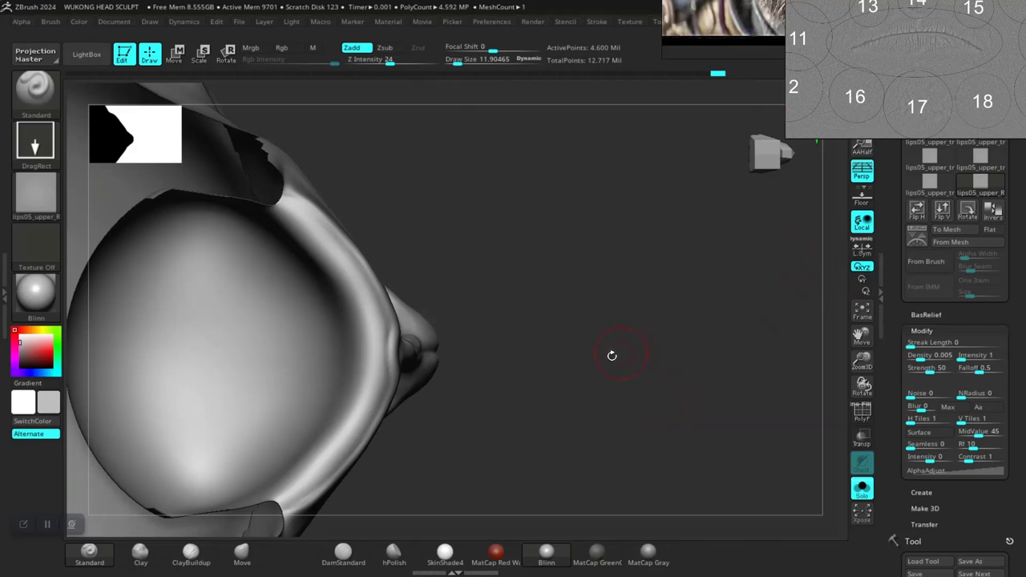
Orbit beneath the mouth to view the upper lip from below
drag(612, 355, 677, 337)
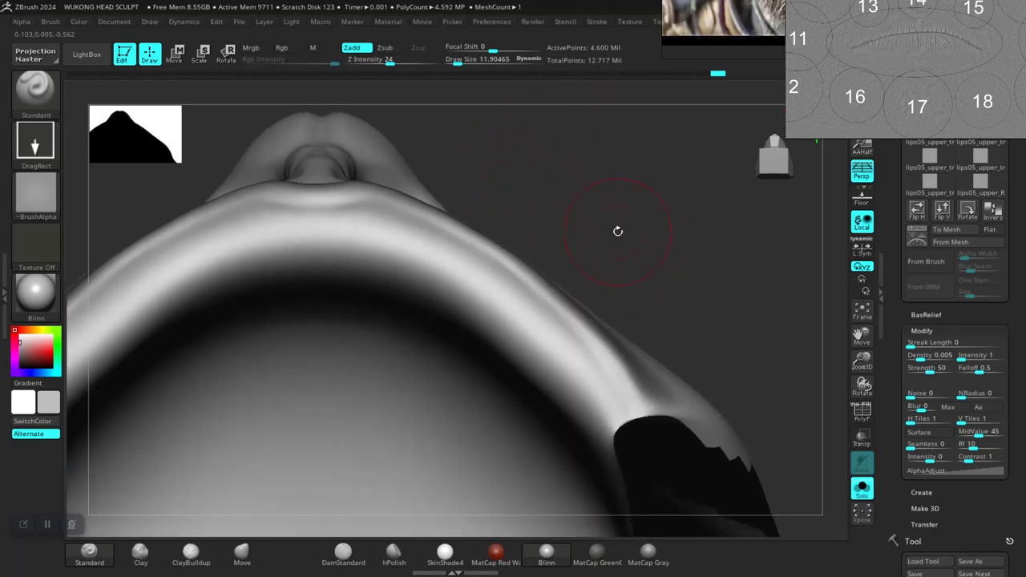
mouse_move(530, 403)
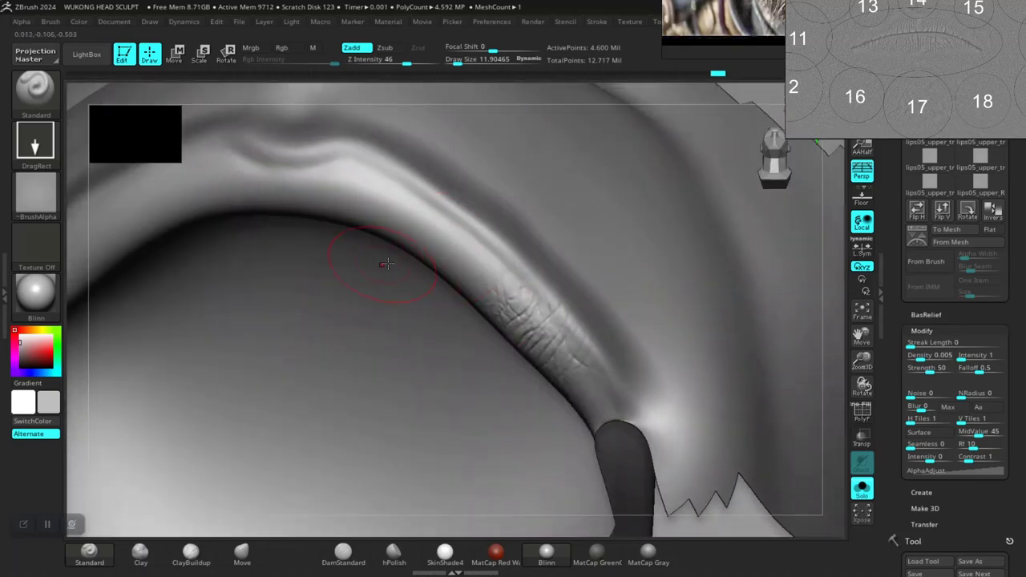
mouse_move(449, 241)
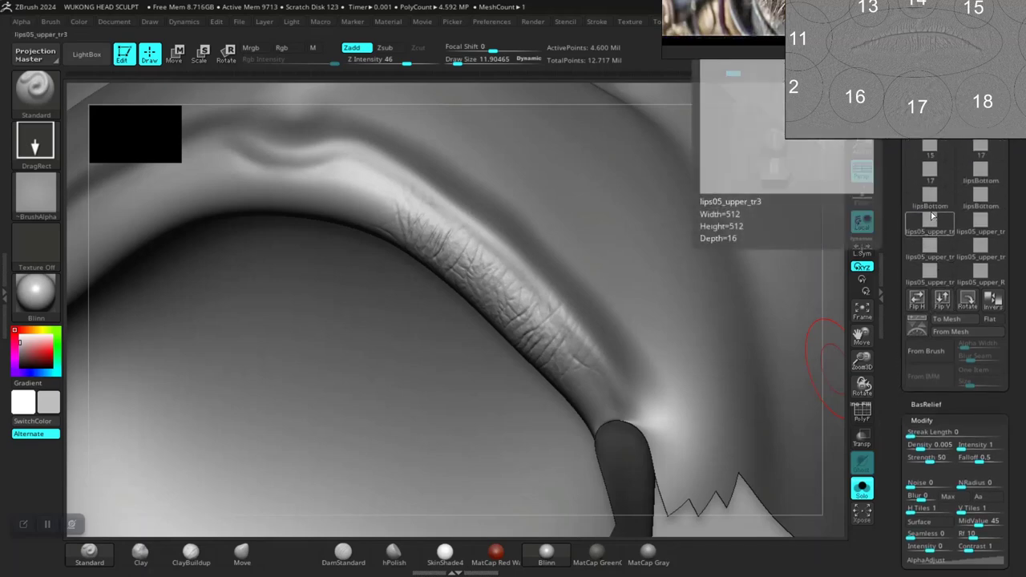
Load lips05_upper_Mid and stamp it onto the centre of the upper lip
click(981, 198)
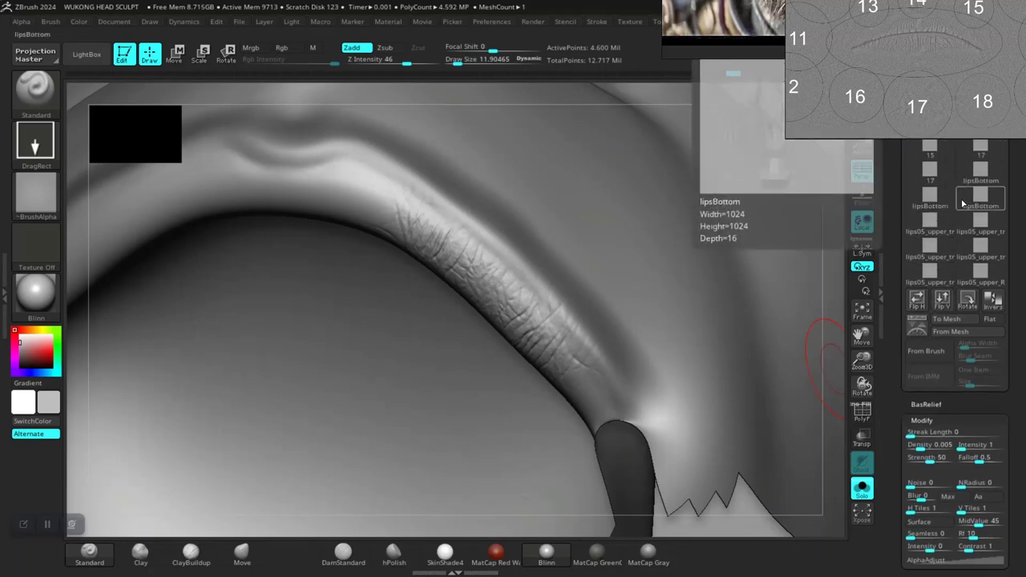
click(86, 53)
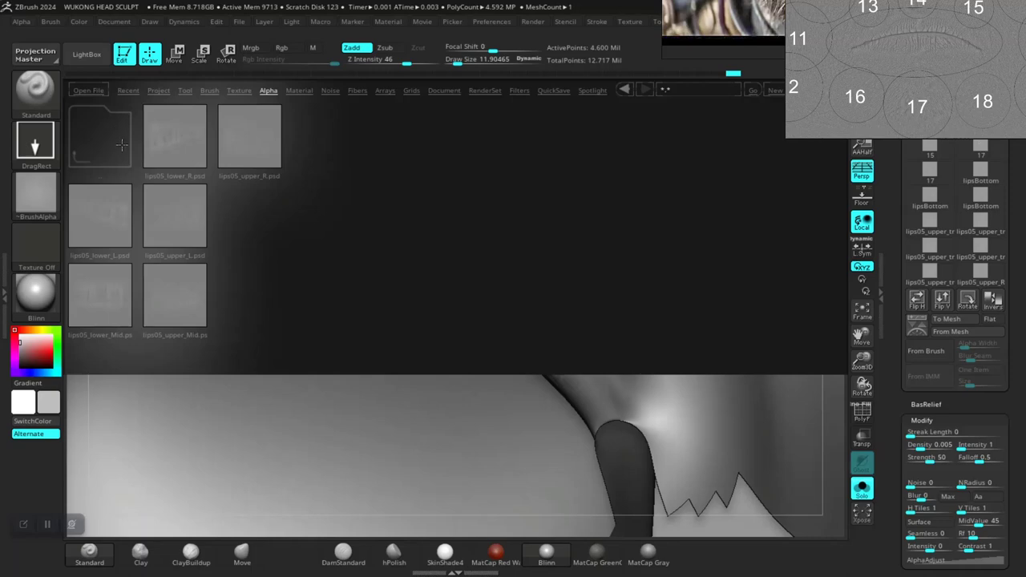
mouse_move(109, 311)
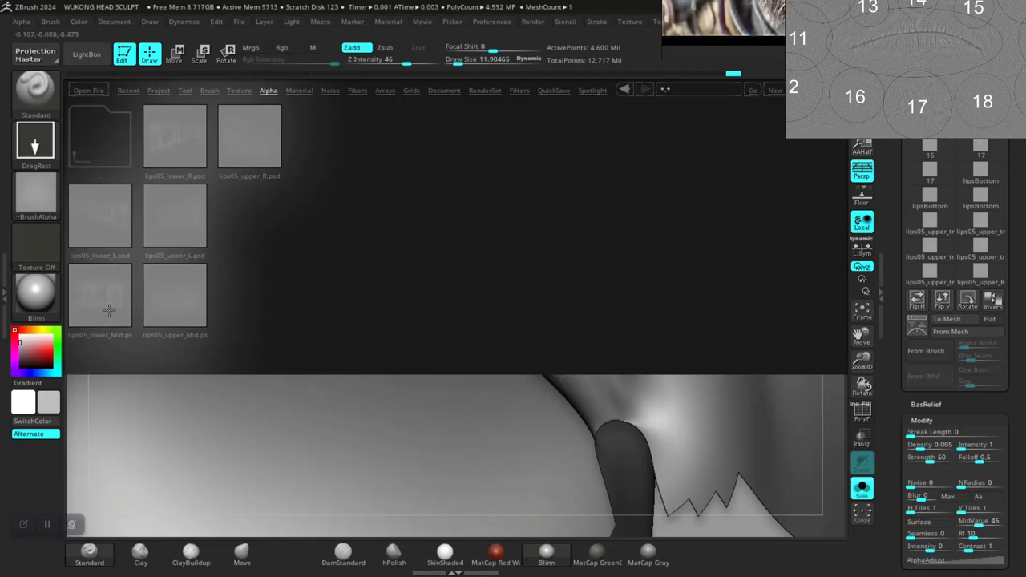
mouse_move(176, 267)
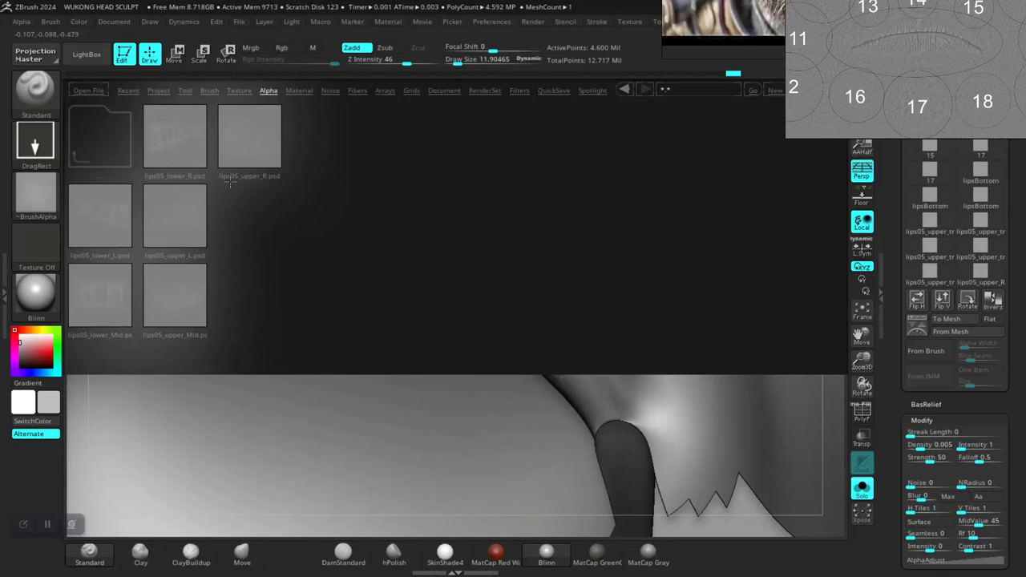
mouse_move(178, 299)
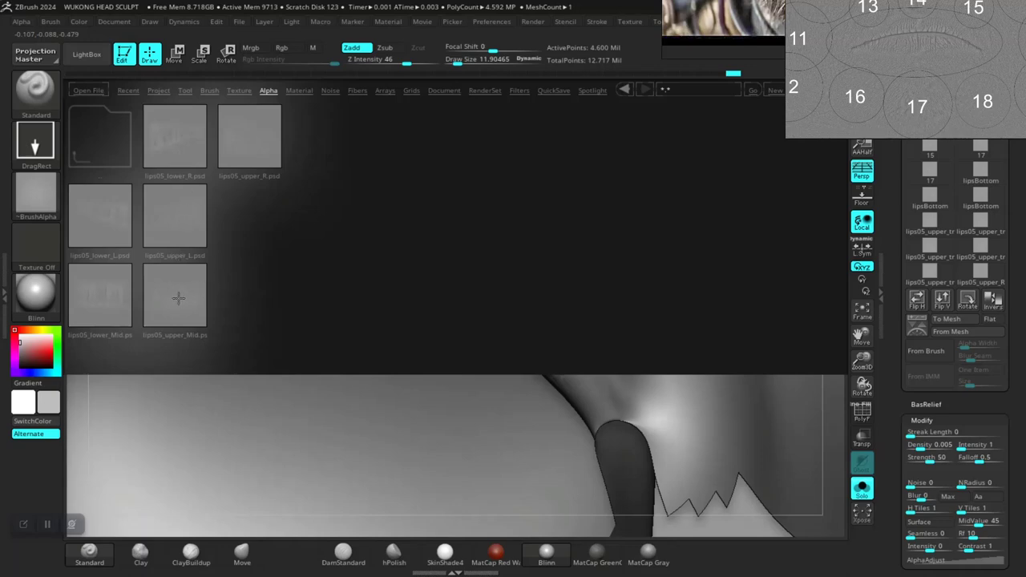
click(175, 297)
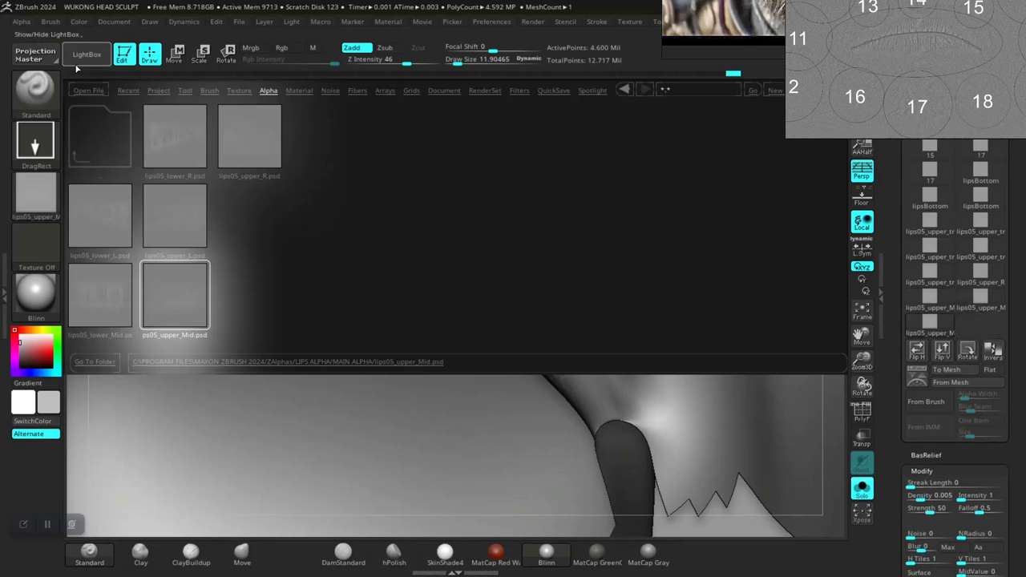
click(85, 53)
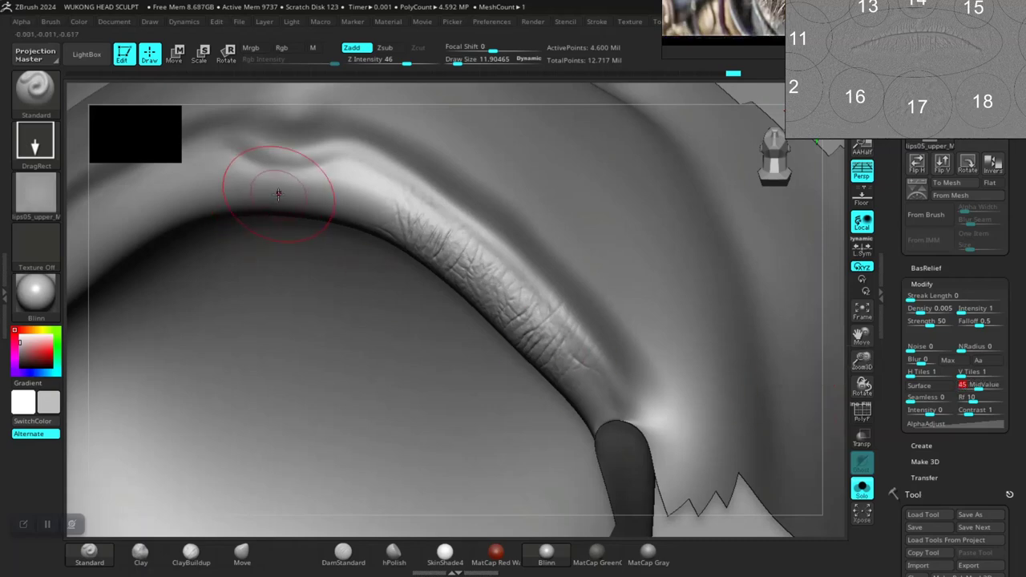
click(279, 195)
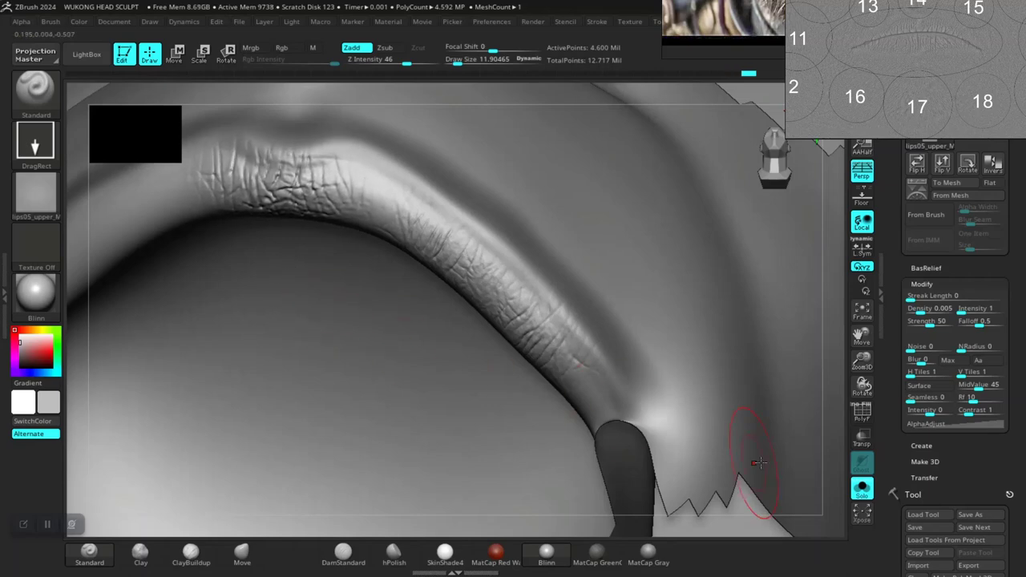
drag(760, 463, 714, 353)
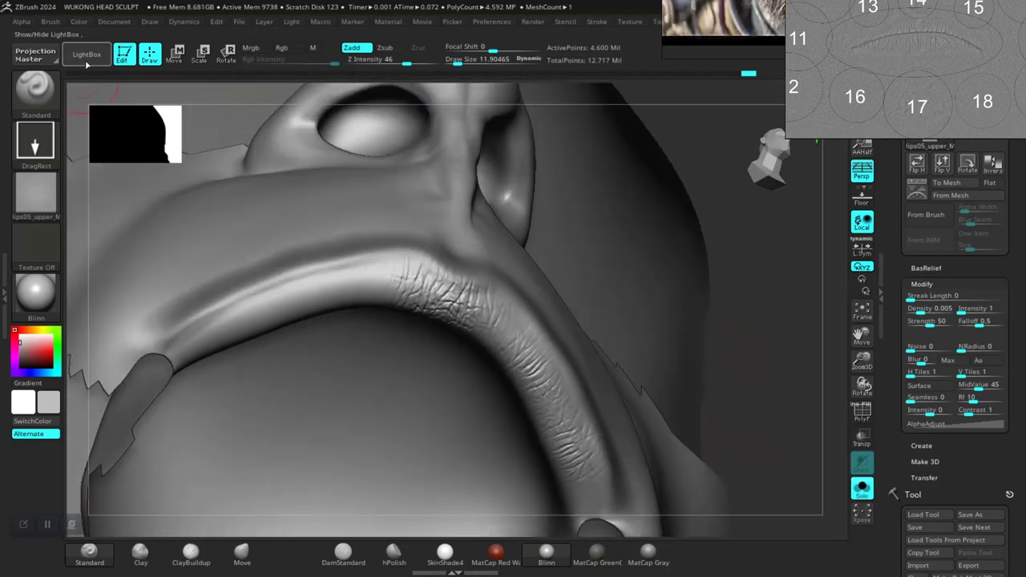
Load the lips05_upper_L wrinkle alpha from LightBox onto the Standard brush
click(87, 54)
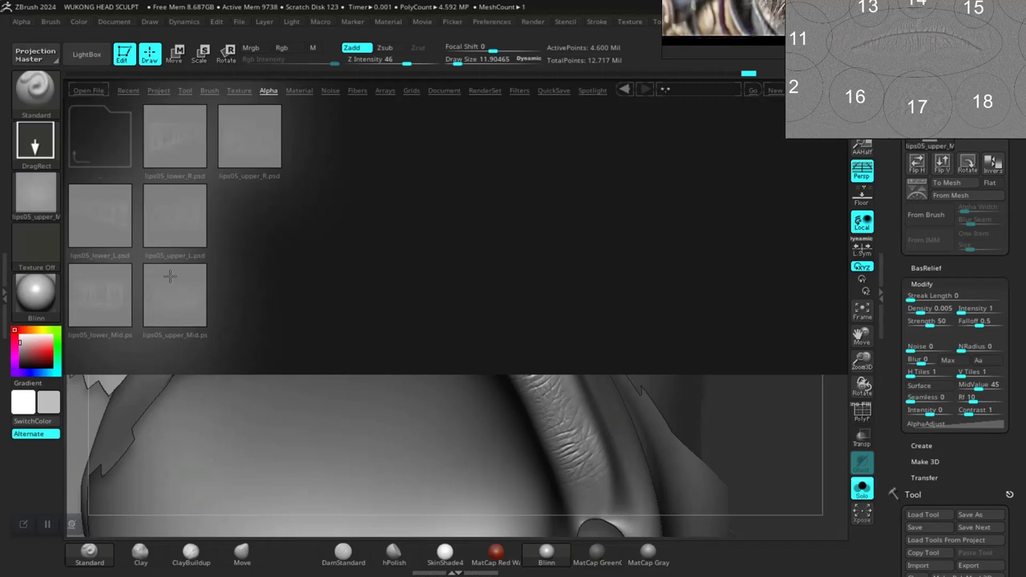
mouse_move(171, 190)
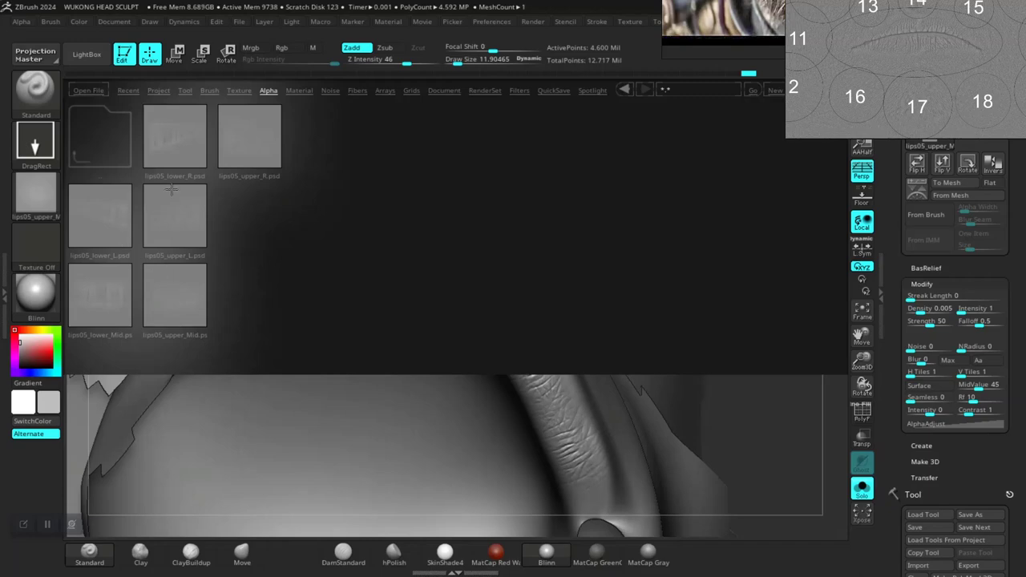
click(175, 217)
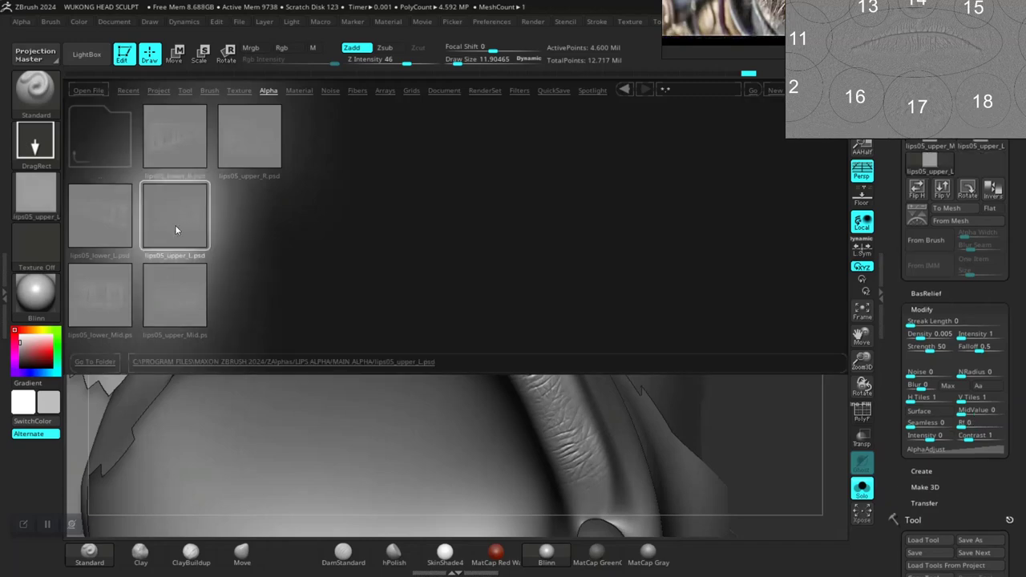
click(175, 216)
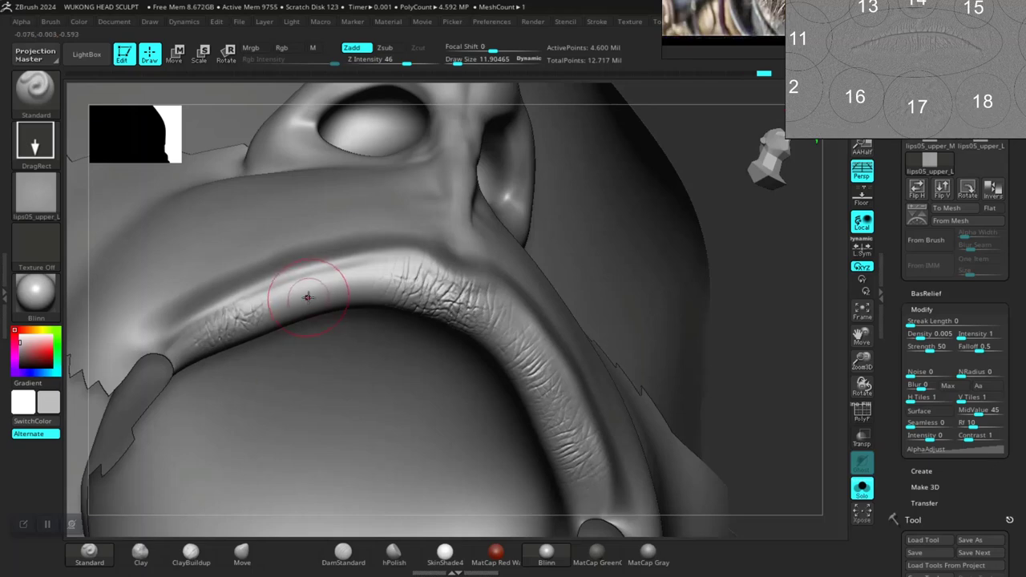
mouse_move(826, 320)
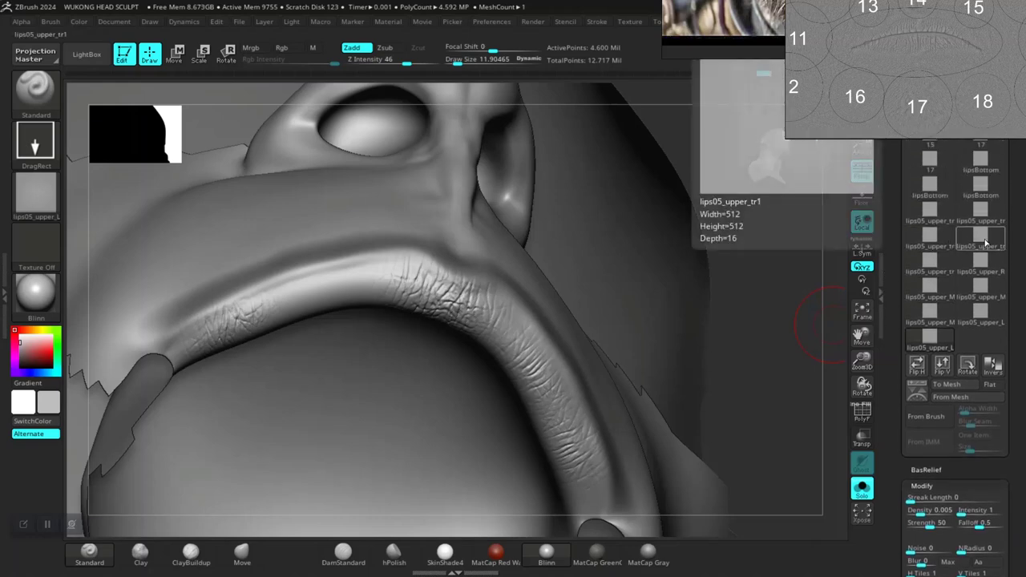
Pick the lips05_upper_tr1 transition alpha for stamping between the lip sections
click(930, 185)
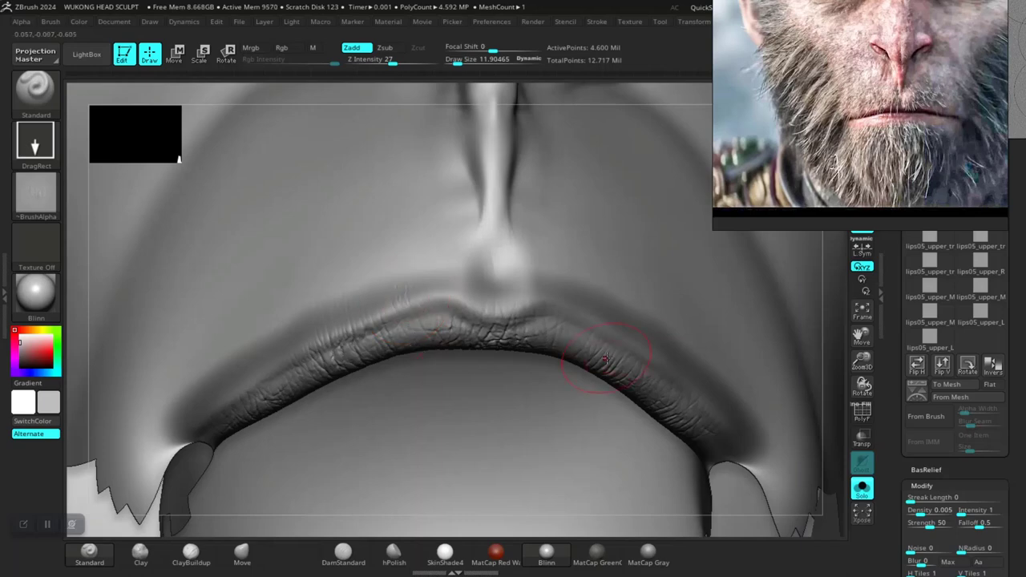
mouse_move(554, 313)
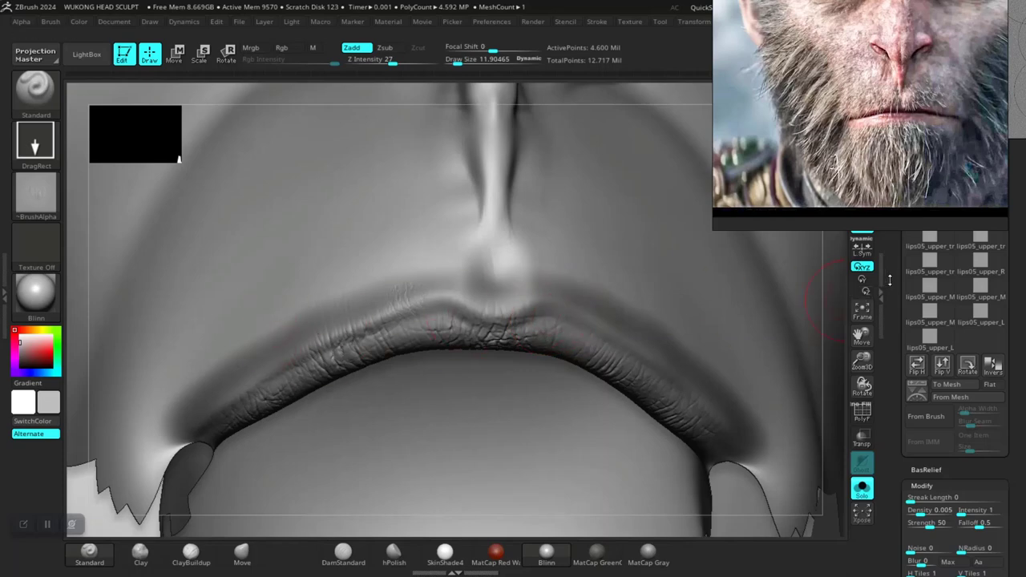
mouse_move(586, 318)
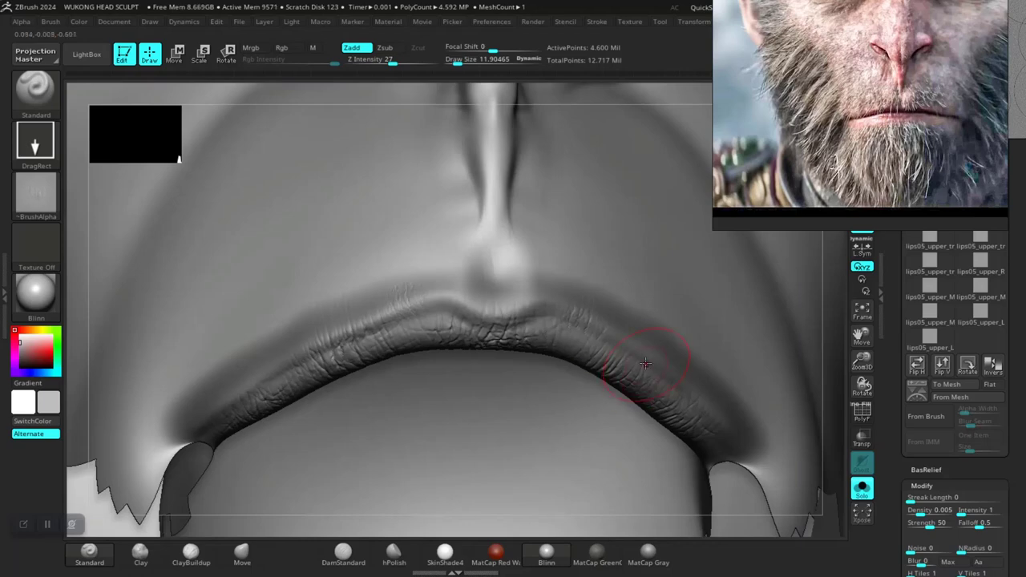
mouse_move(677, 399)
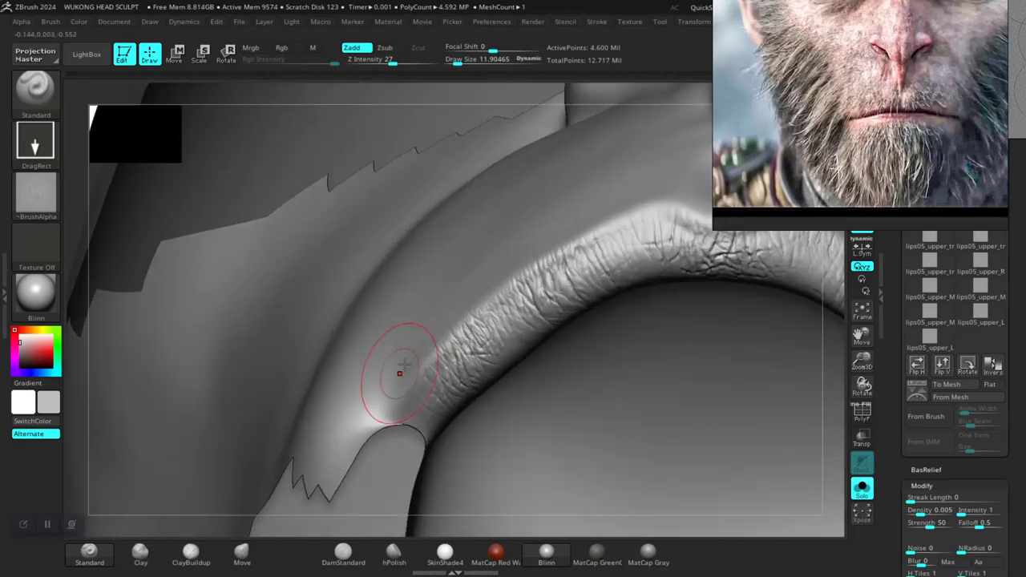
Blend wrinkles into the lip corner, then carve two DamStandard crease lines across the upper lip
click(344, 553)
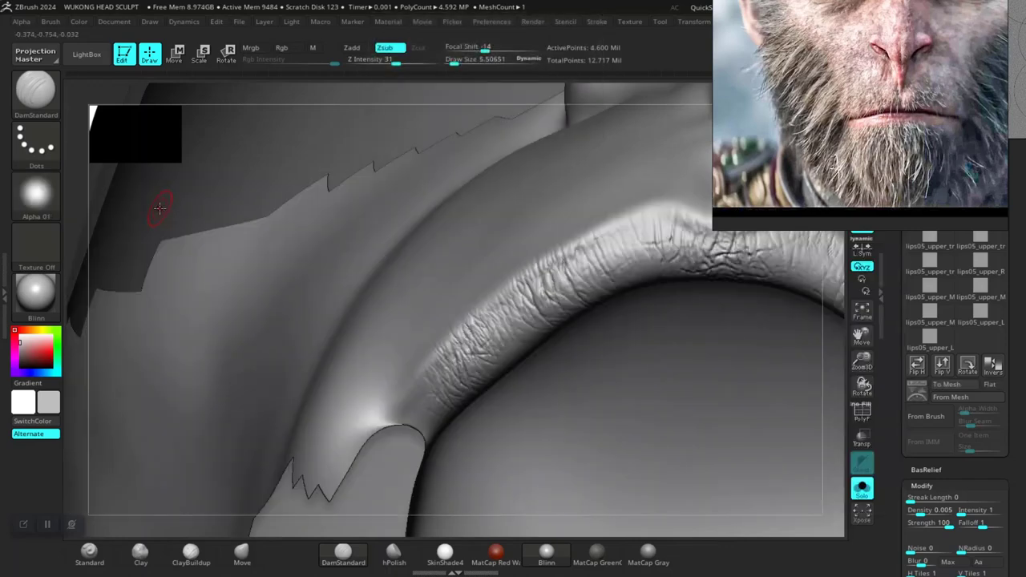
click(36, 196)
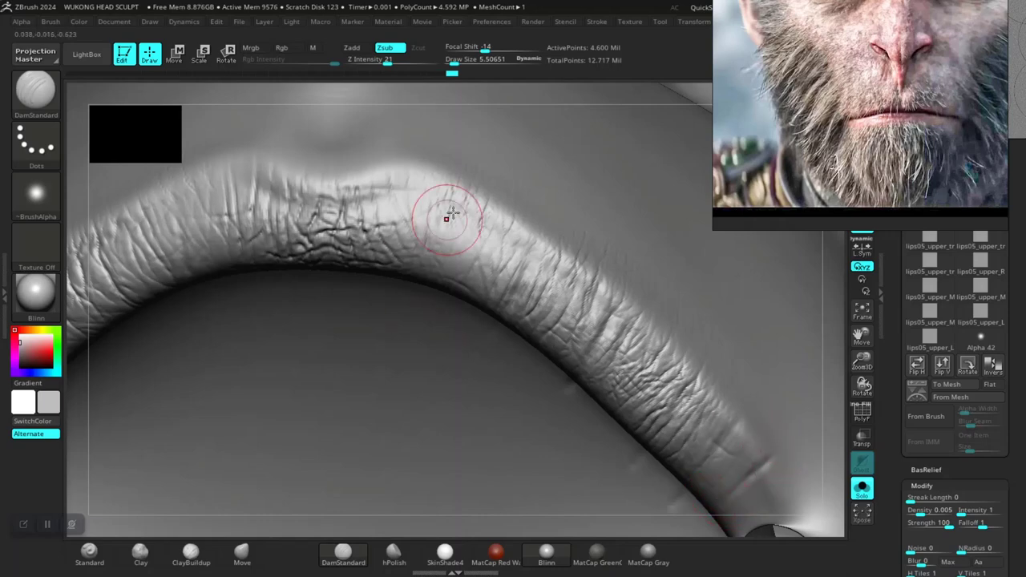
mouse_move(438, 239)
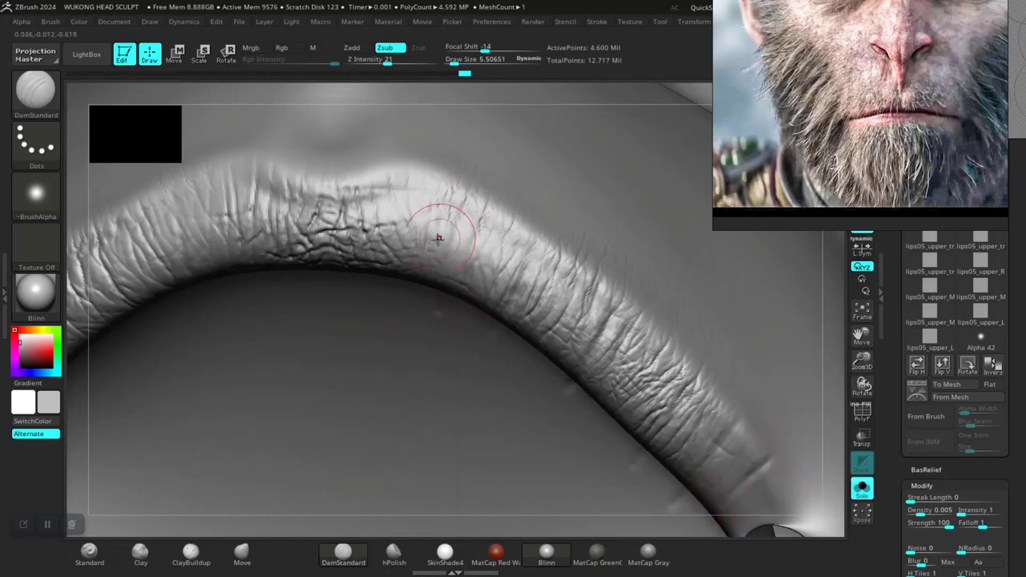
mouse_move(385, 135)
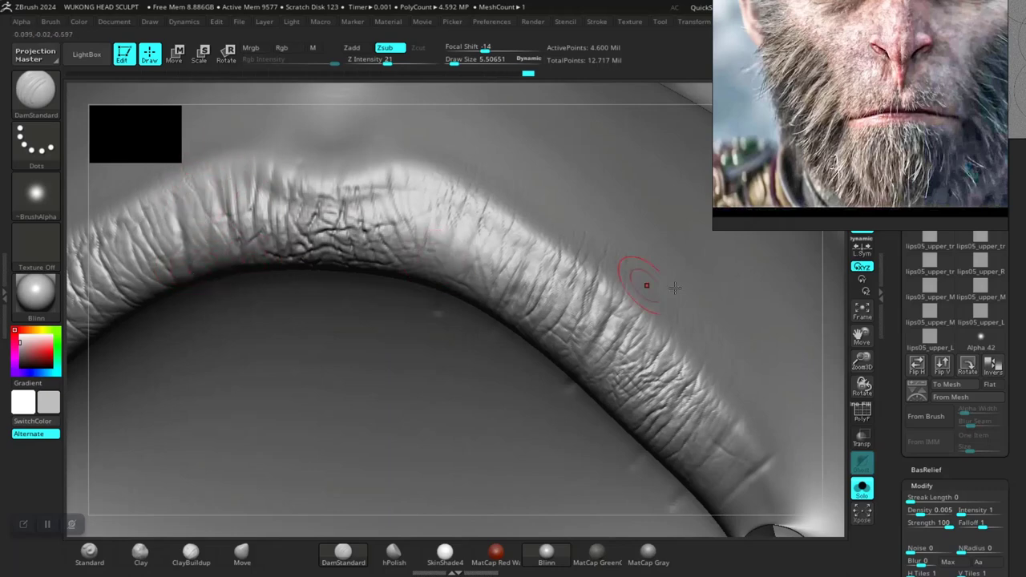
drag(647, 287, 807, 376)
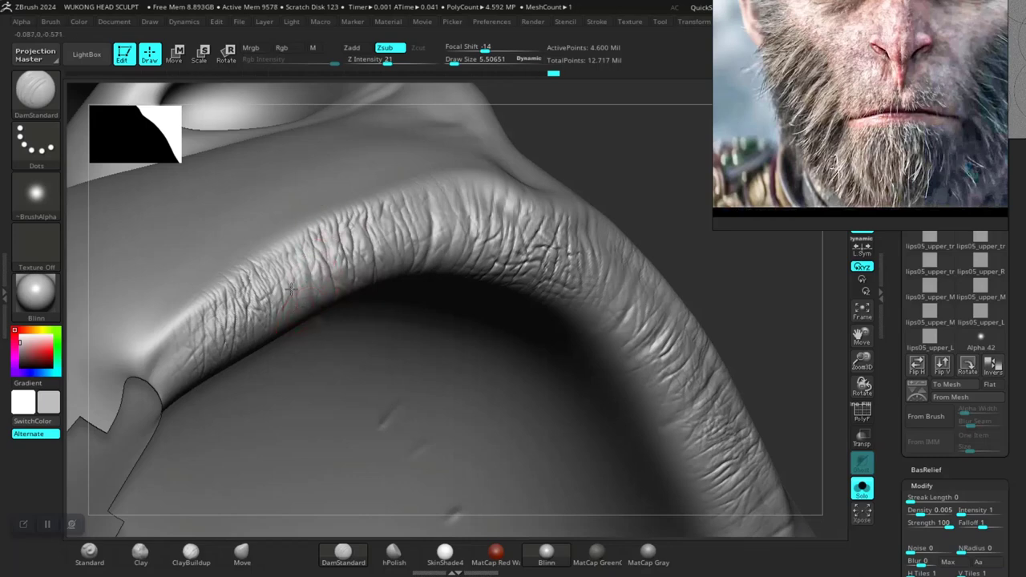
drag(293, 289, 233, 365)
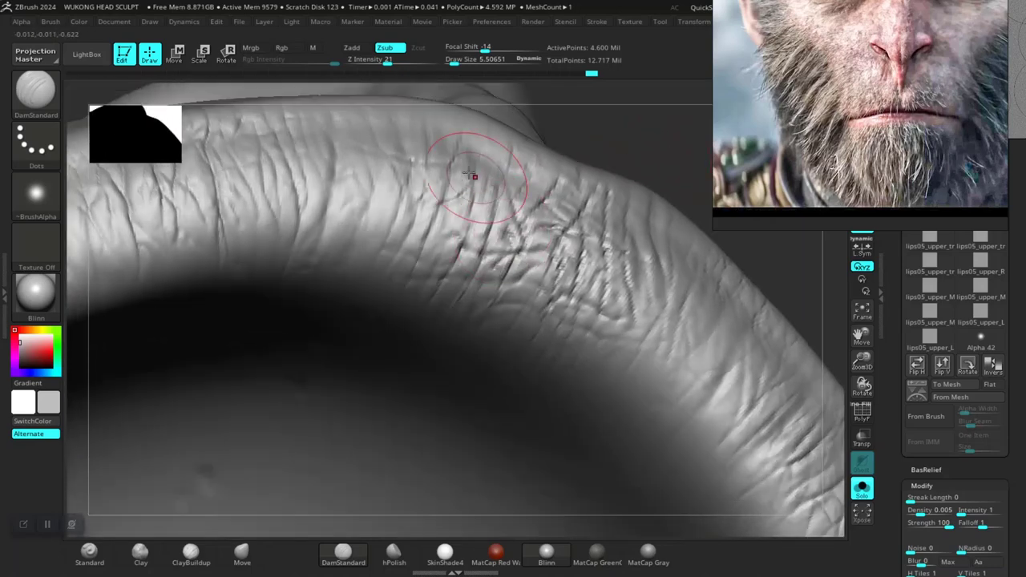
mouse_move(624, 191)
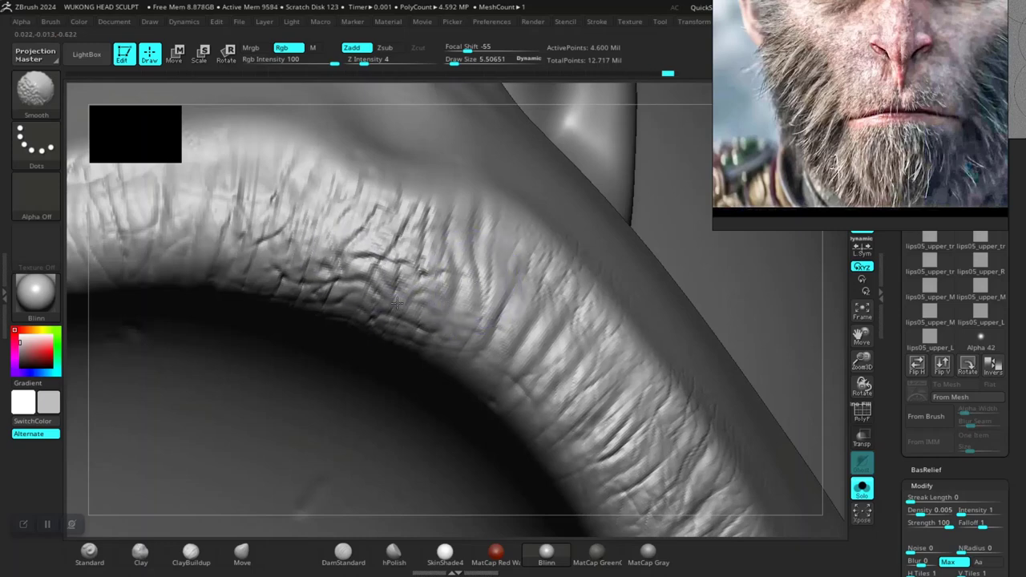
Soften the harsh wrinkle edges on the upper lip with the Smooth brush
click(343, 552)
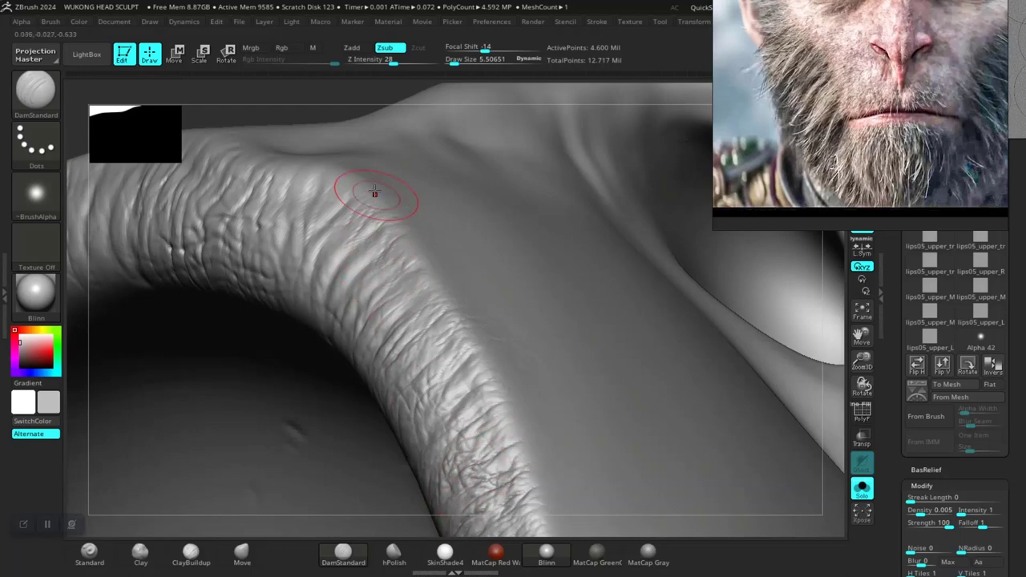
mouse_move(408, 262)
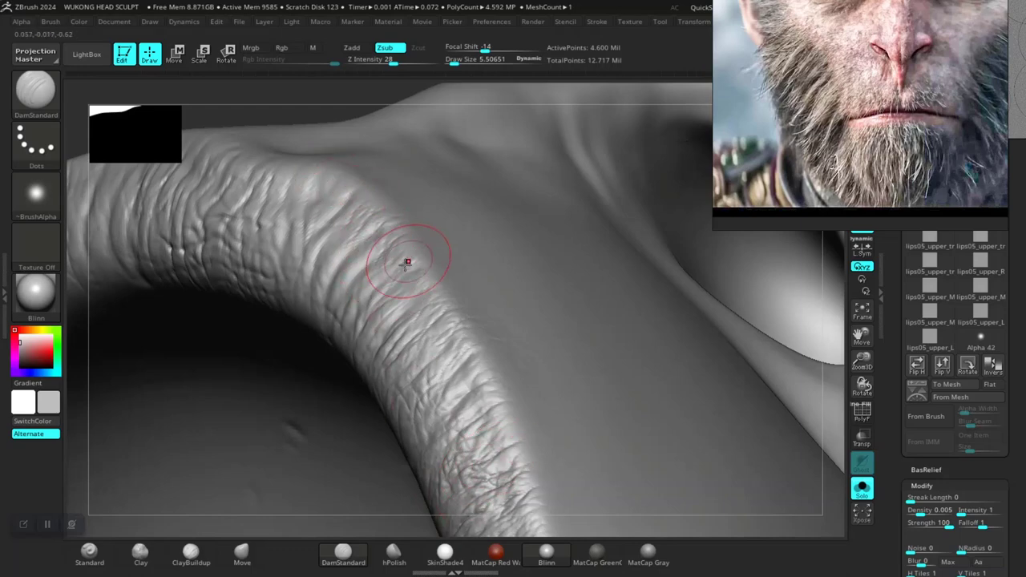
mouse_move(521, 365)
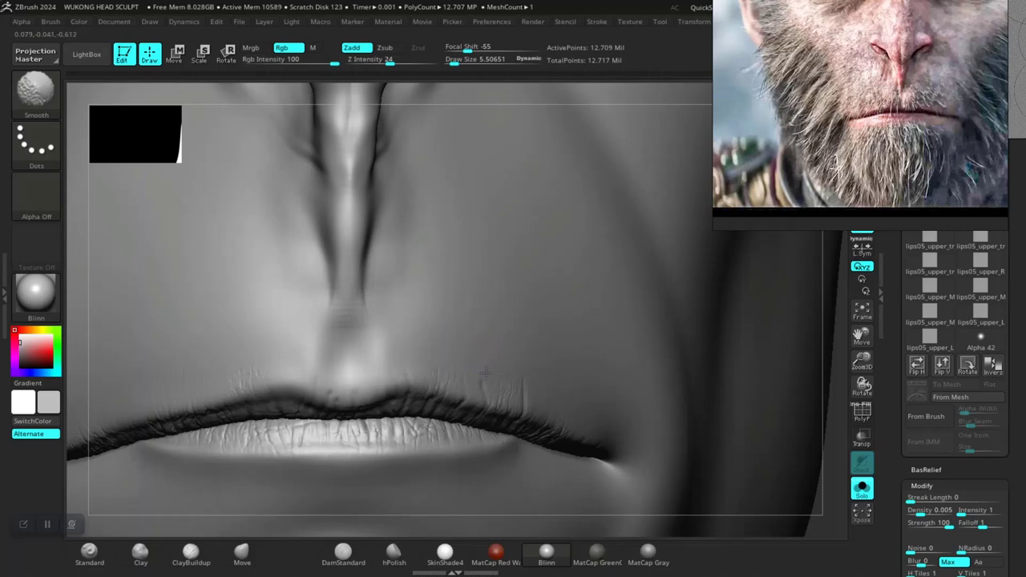
mouse_move(522, 366)
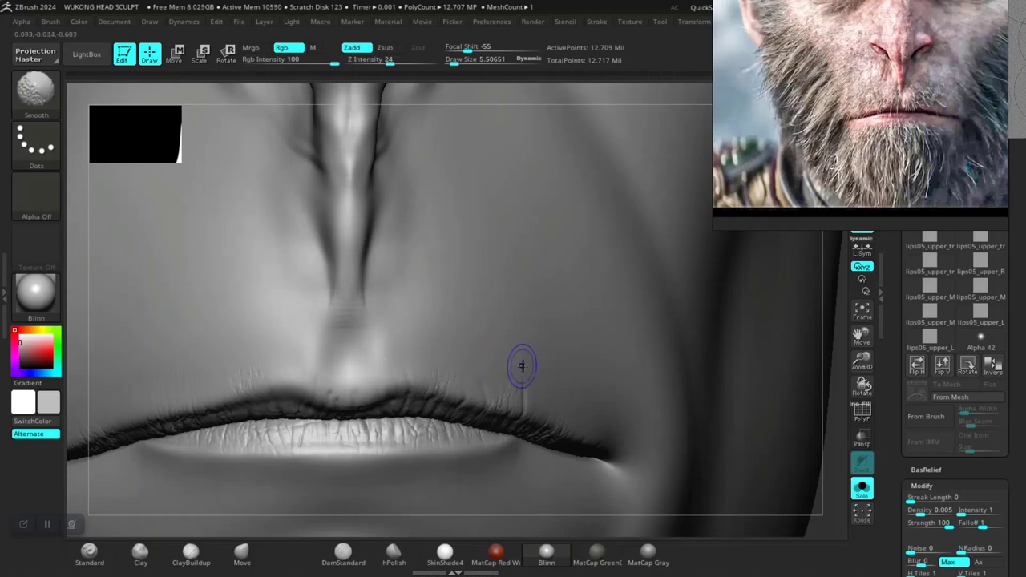